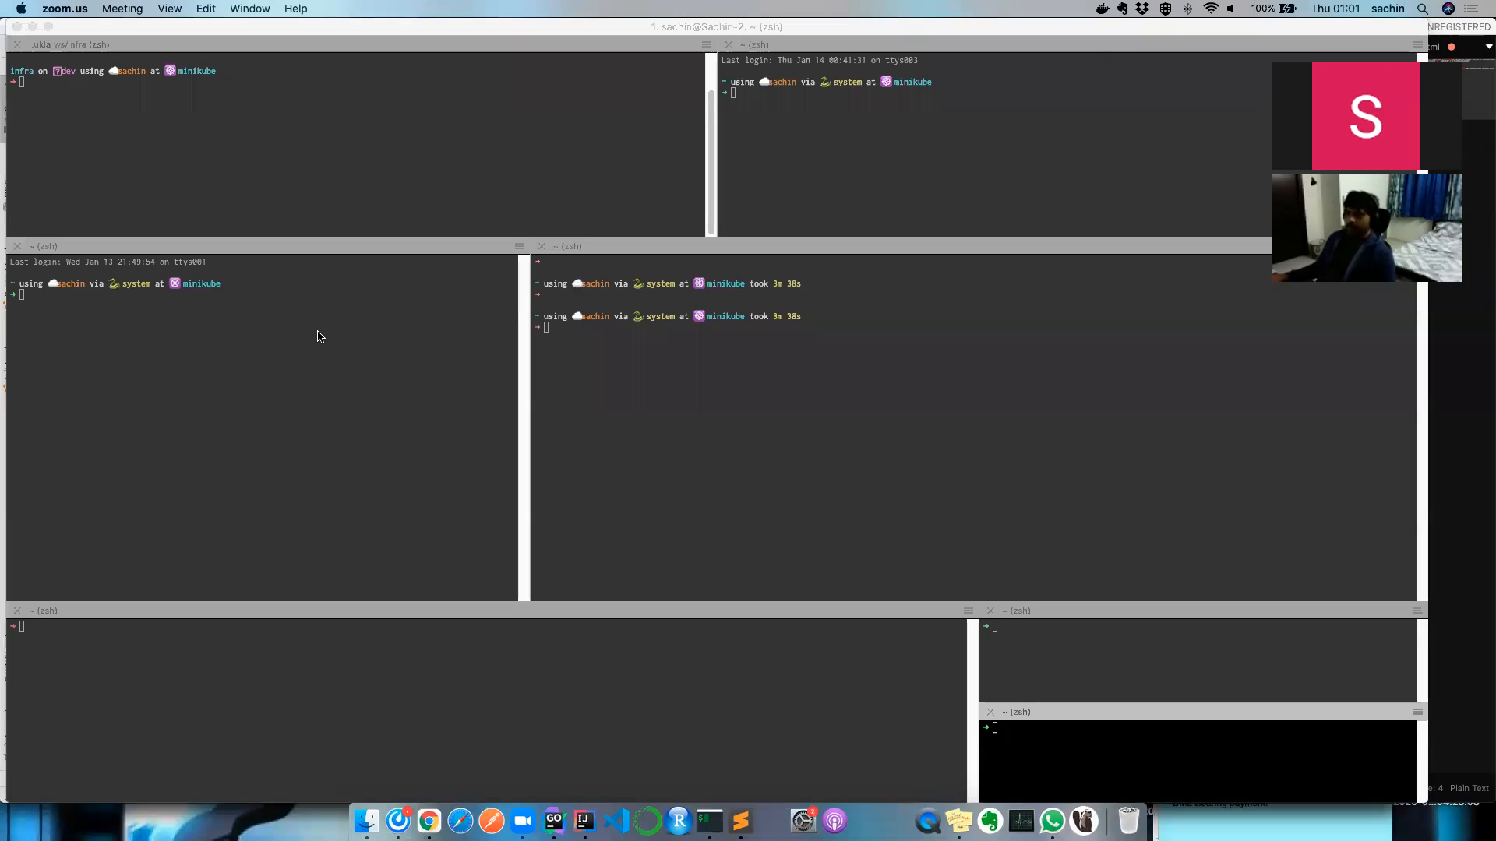
mouse_move(575, 819)
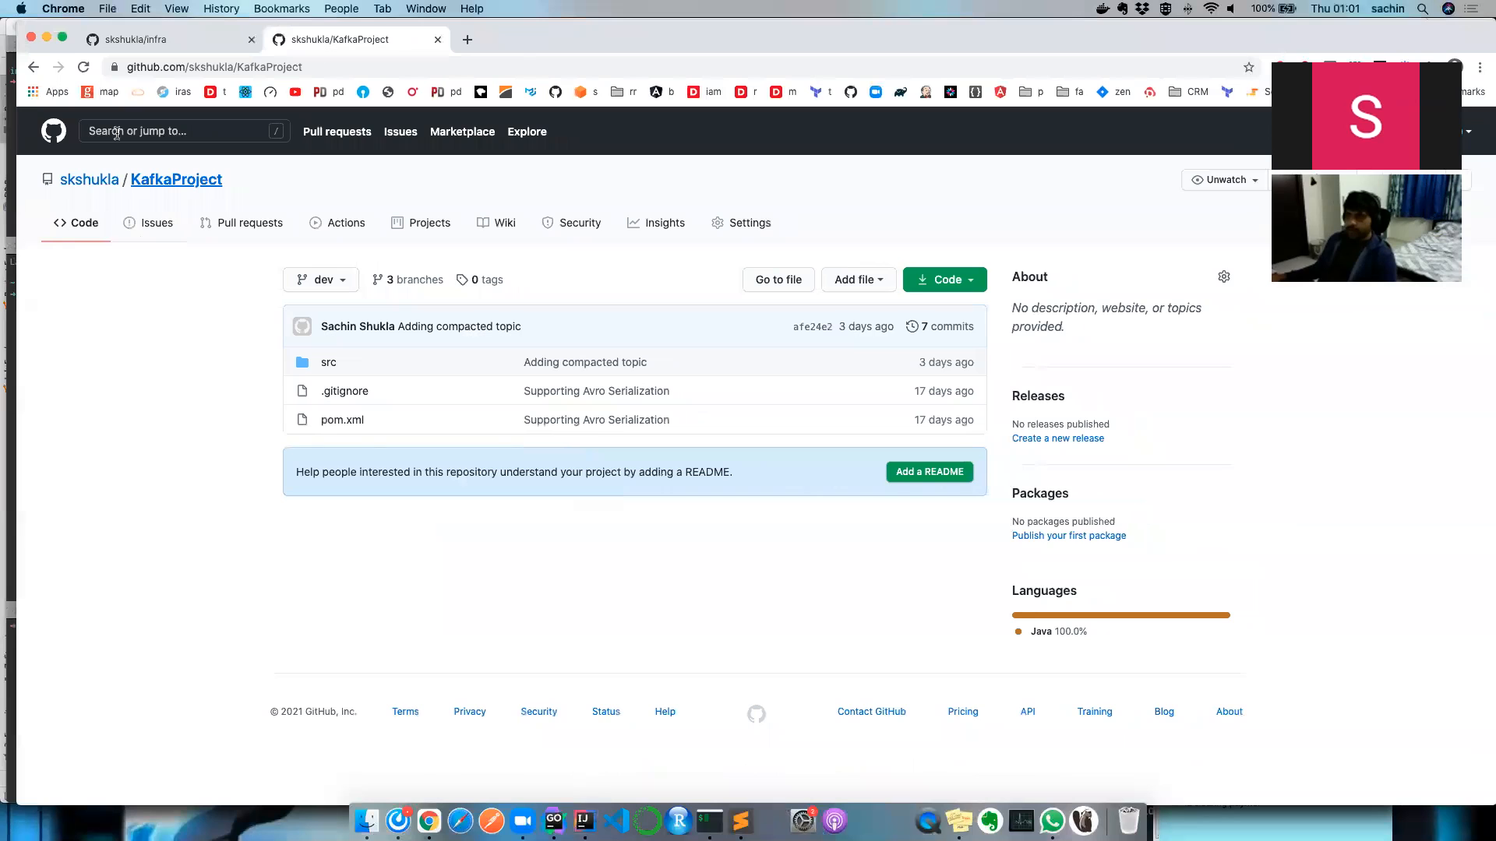
Browse the infra repo's folders and README, then return to Employee.avsc in IntelliJ.
left_click(162, 39)
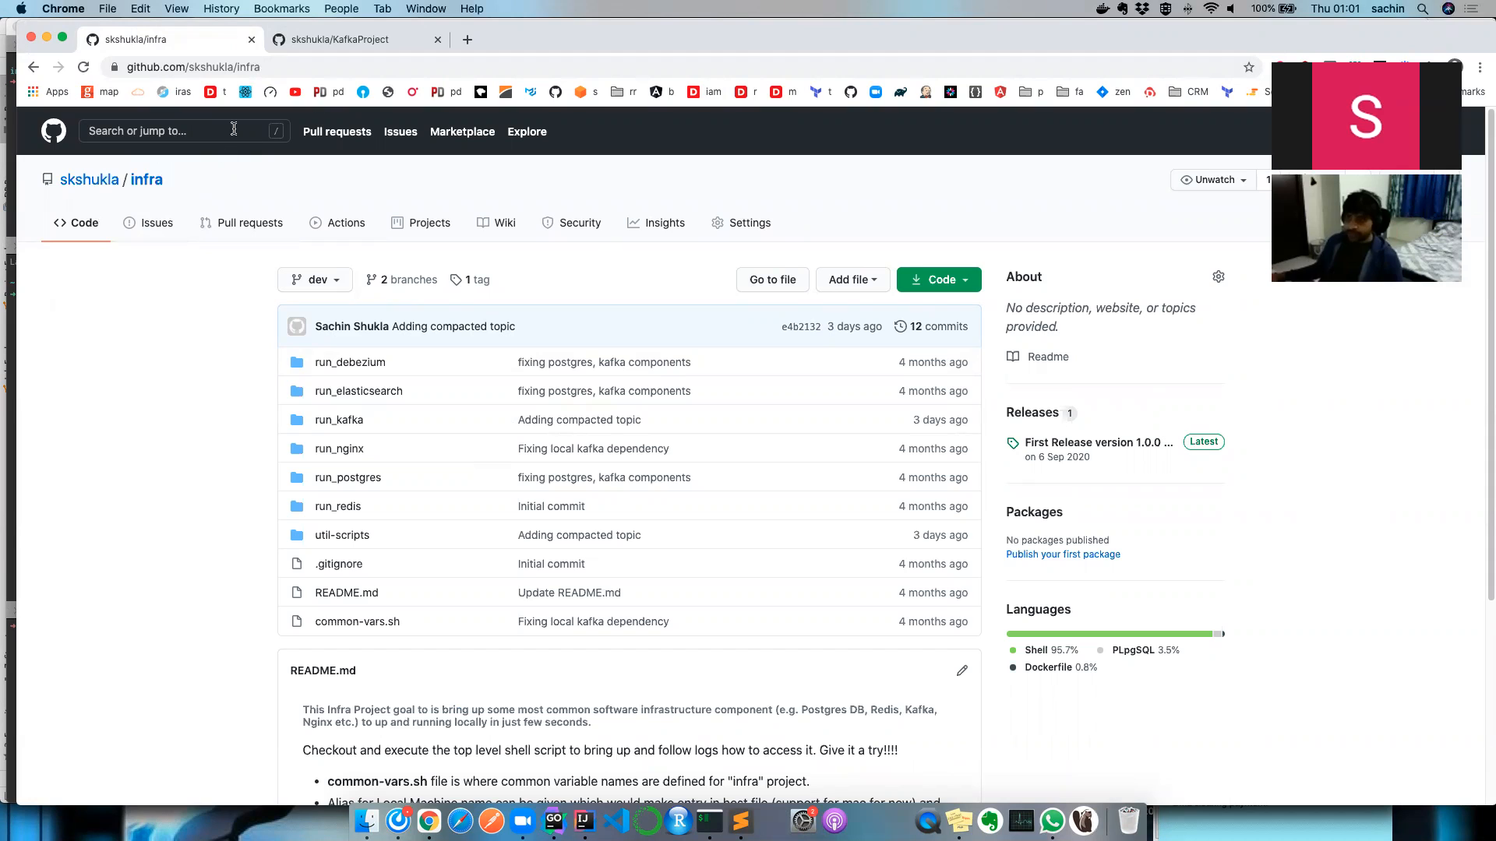
mouse_move(147, 179)
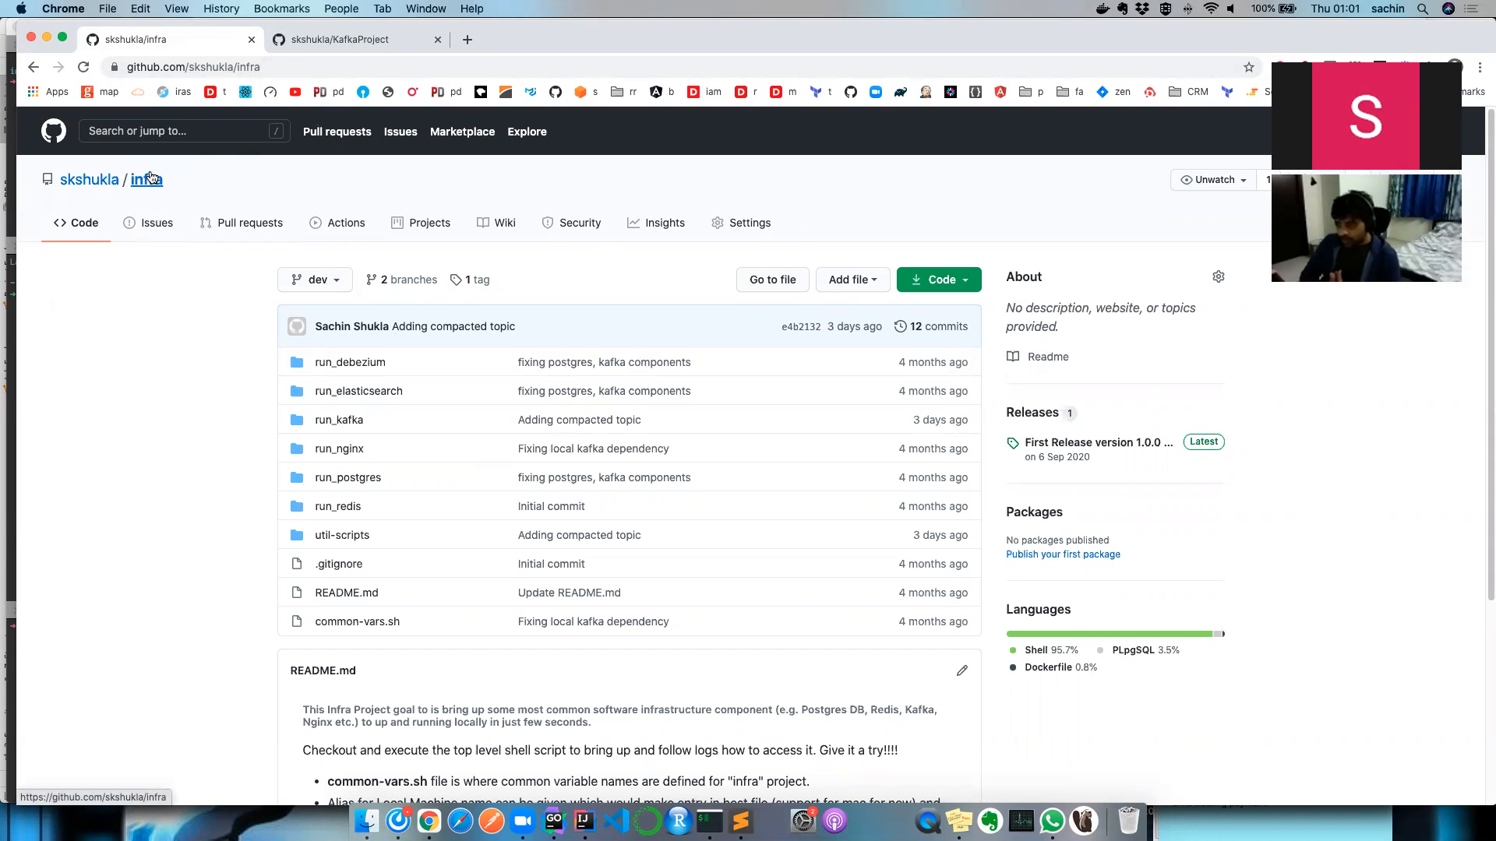
mouse_move(195, 165)
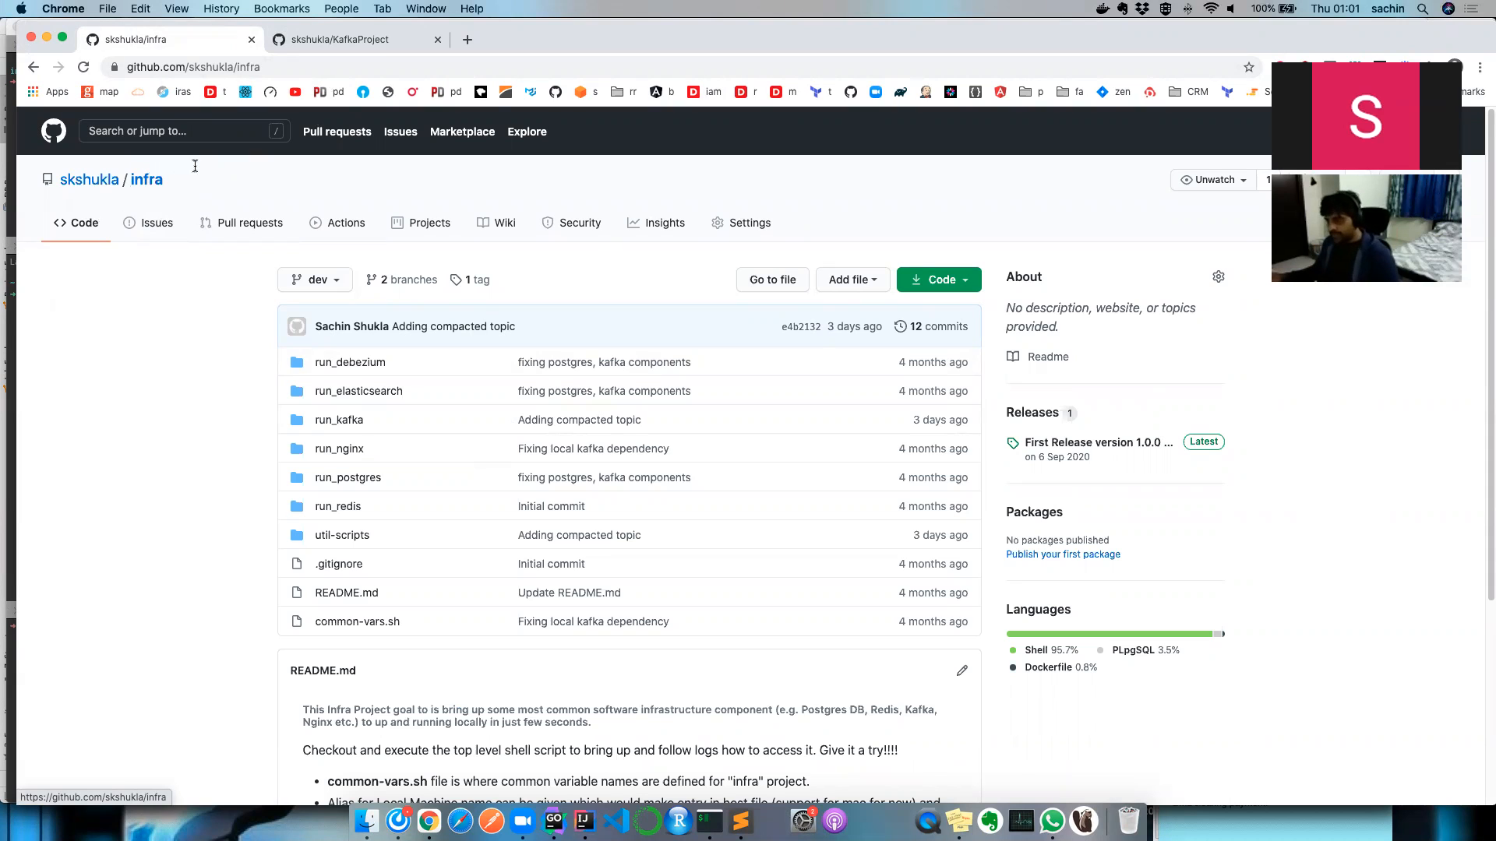
mouse_move(337, 506)
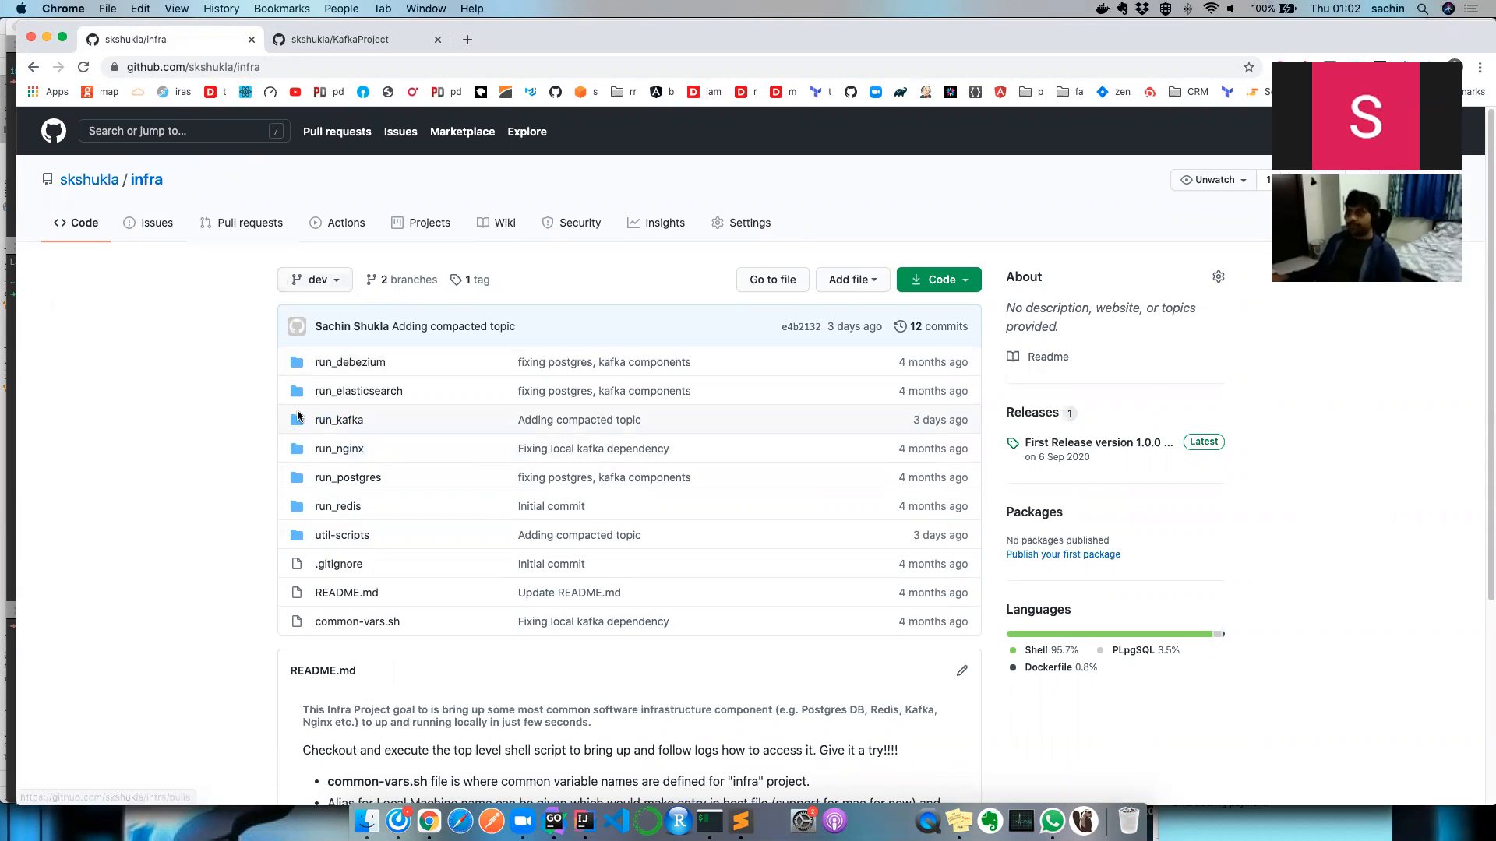
scroll("down", 3)
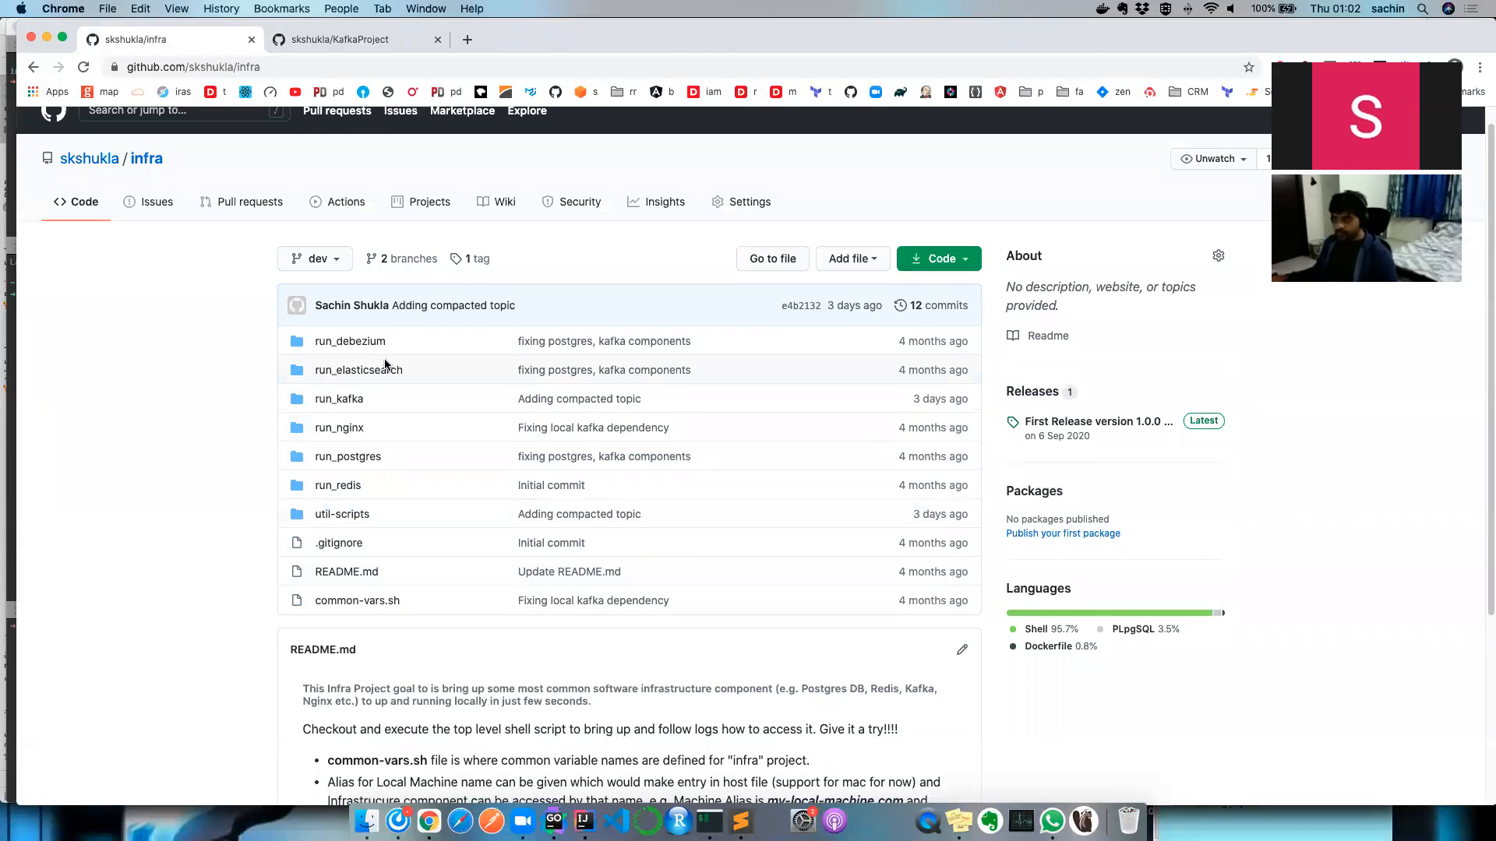
left_click(353, 39)
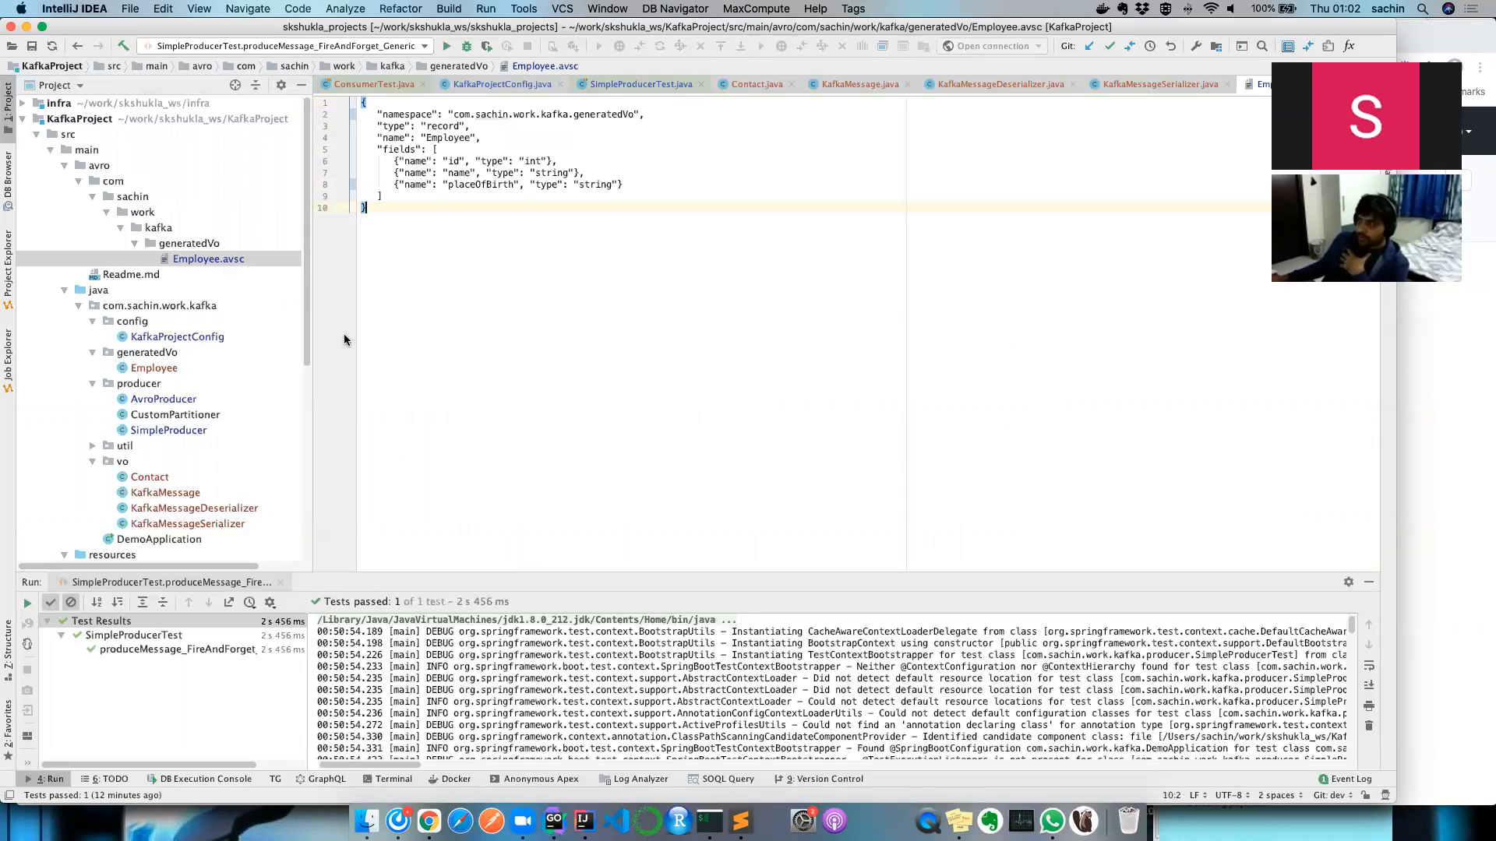
Inspect KafkaProjectConfig's producer factories, highlighting the Avro serializer and schema registry settings.
scroll("down", 3)
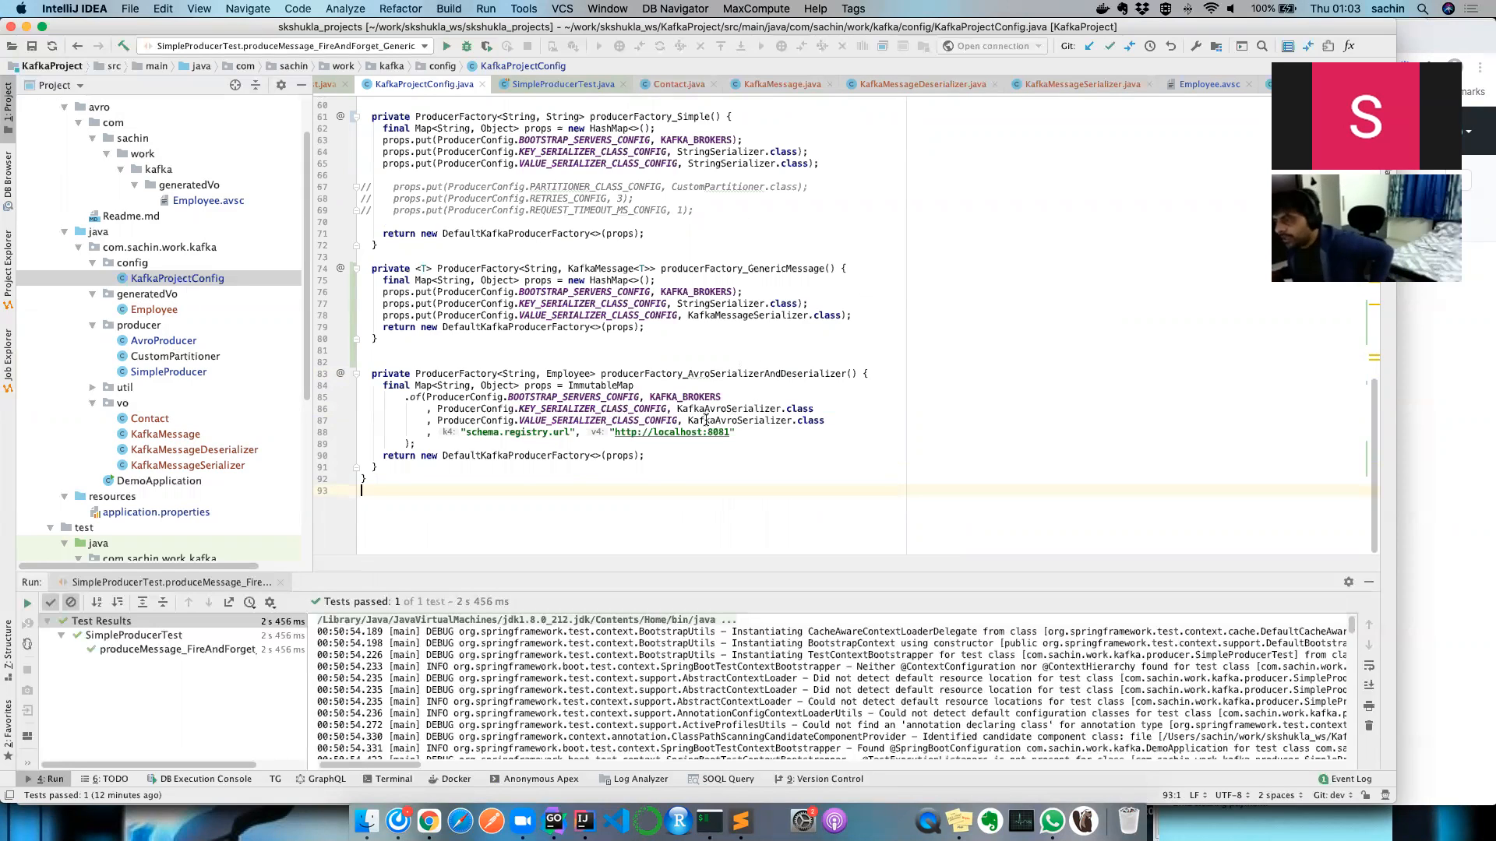
double_click(739, 421)
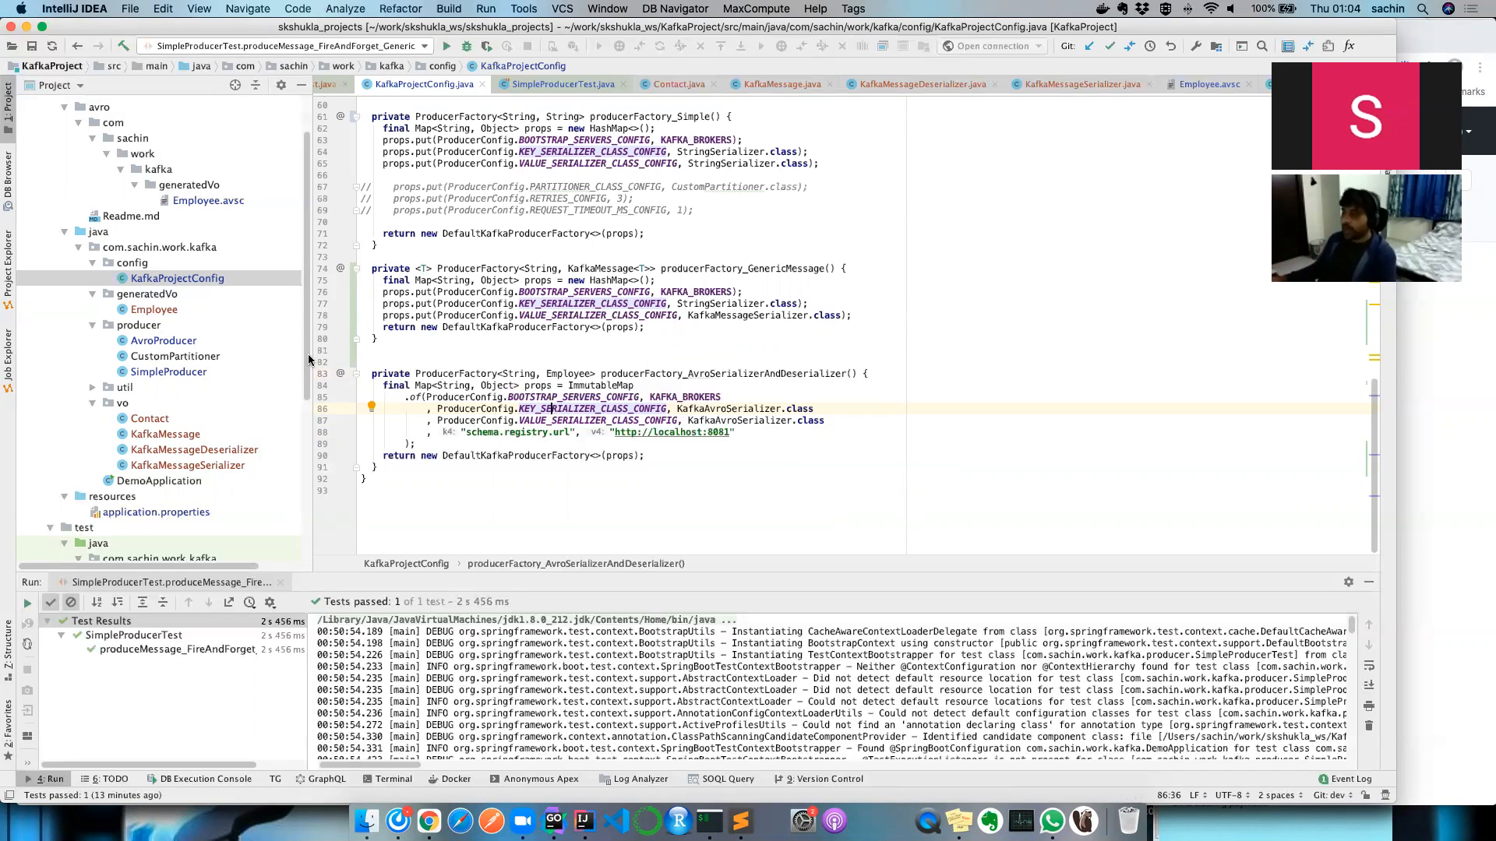
left_click_drag(372, 374, 645, 455)
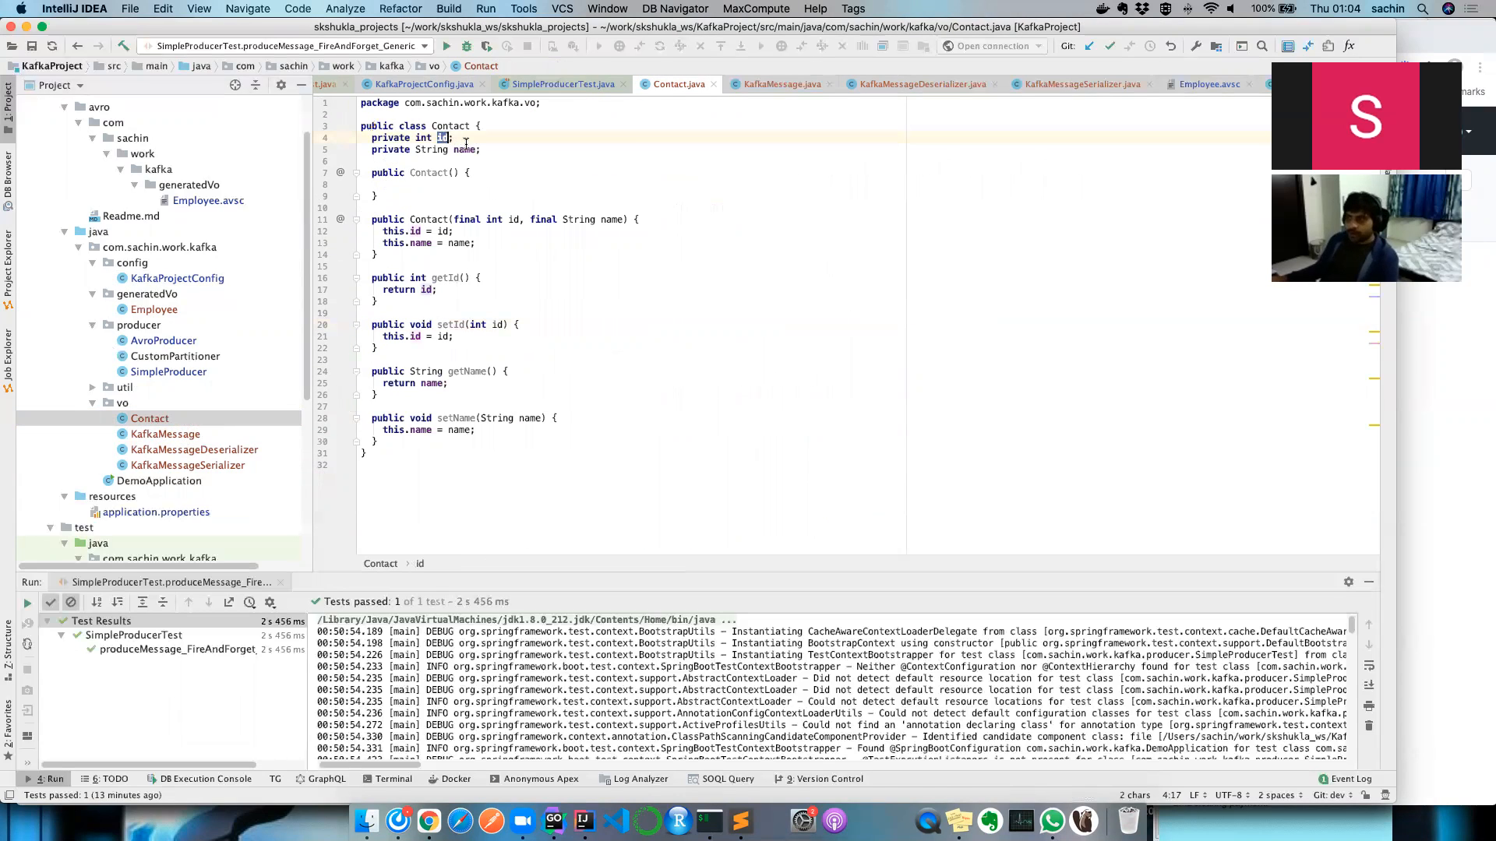
double_click(465, 150)
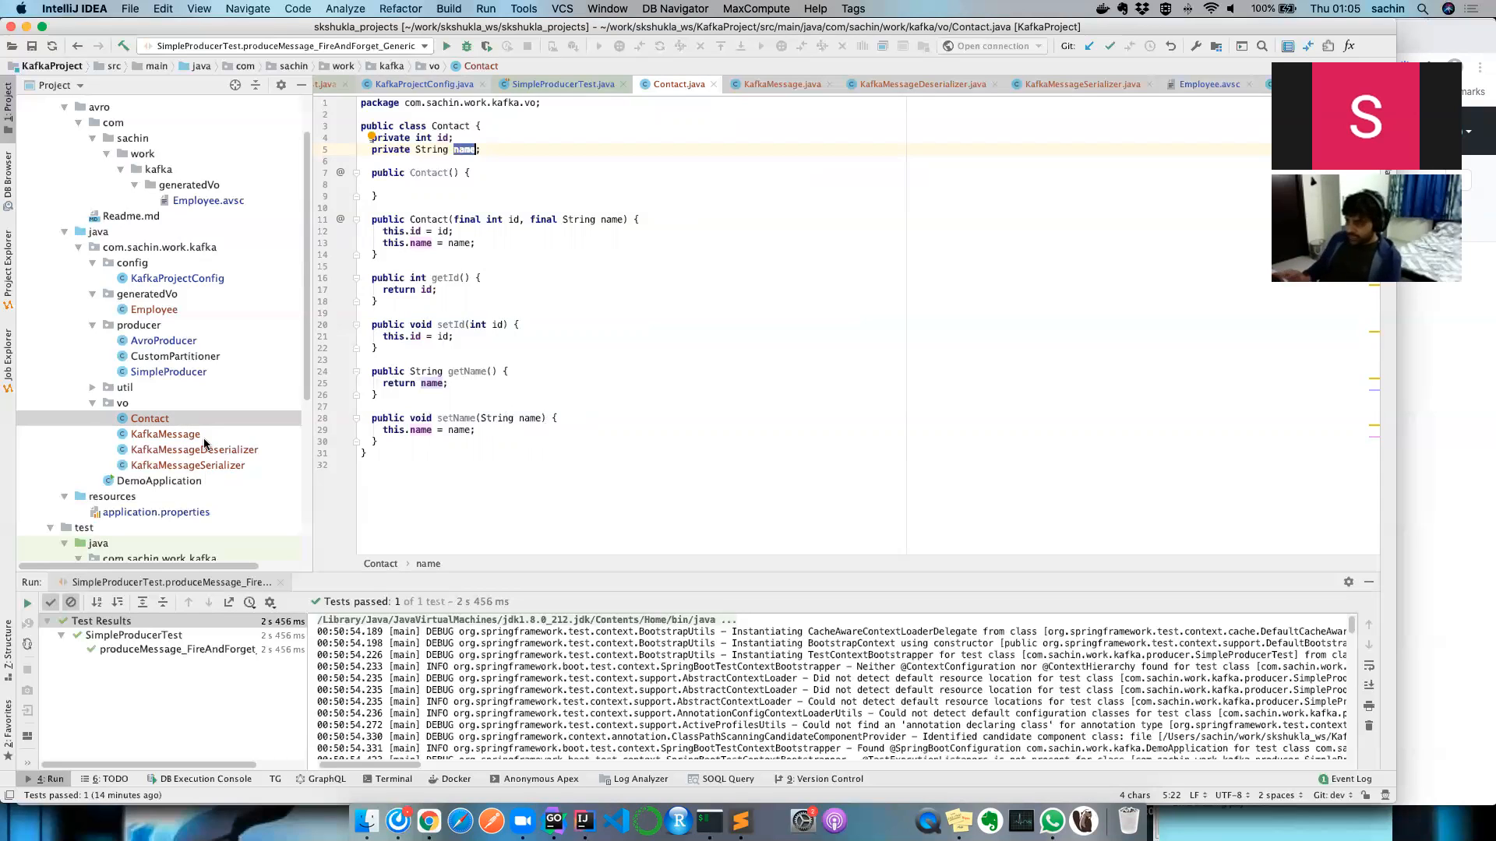
mouse_move(195, 439)
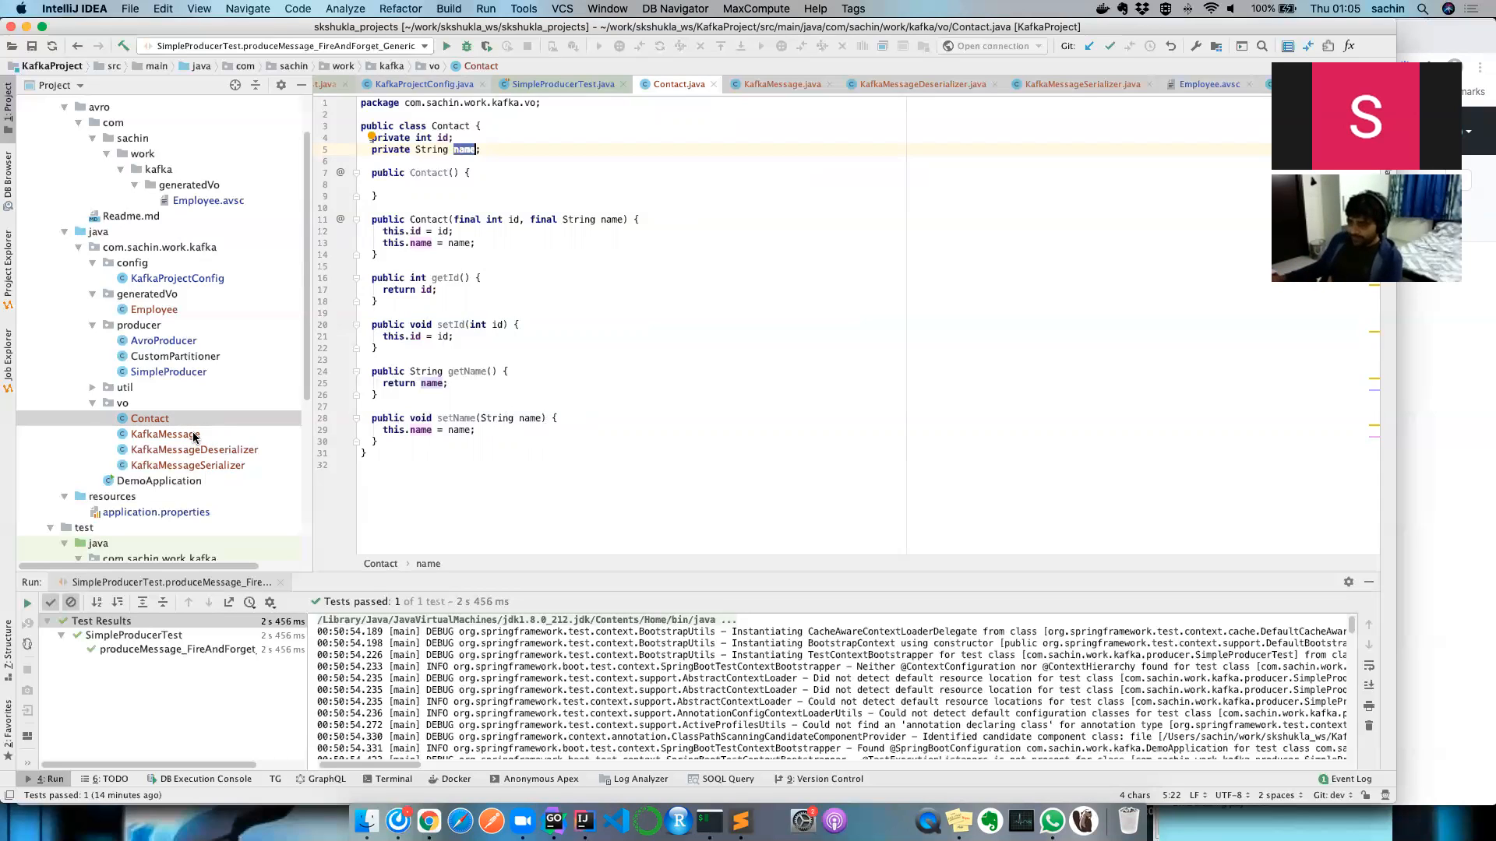
Examine KafkaMessage's constructor, highlighting the data parameter and dataType assignment.
left_click(165, 434)
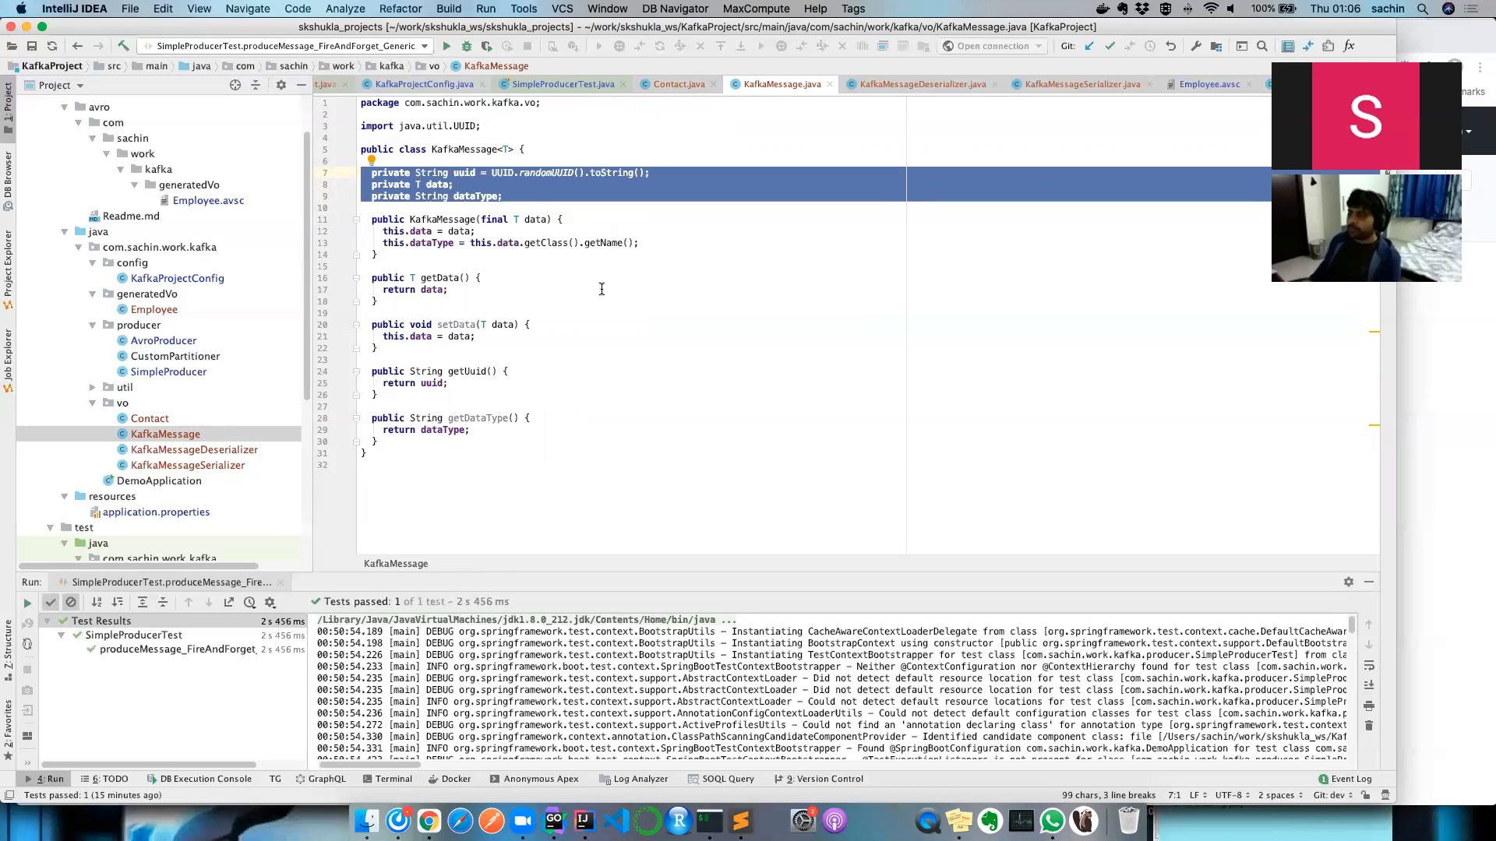
double_click(464, 173)
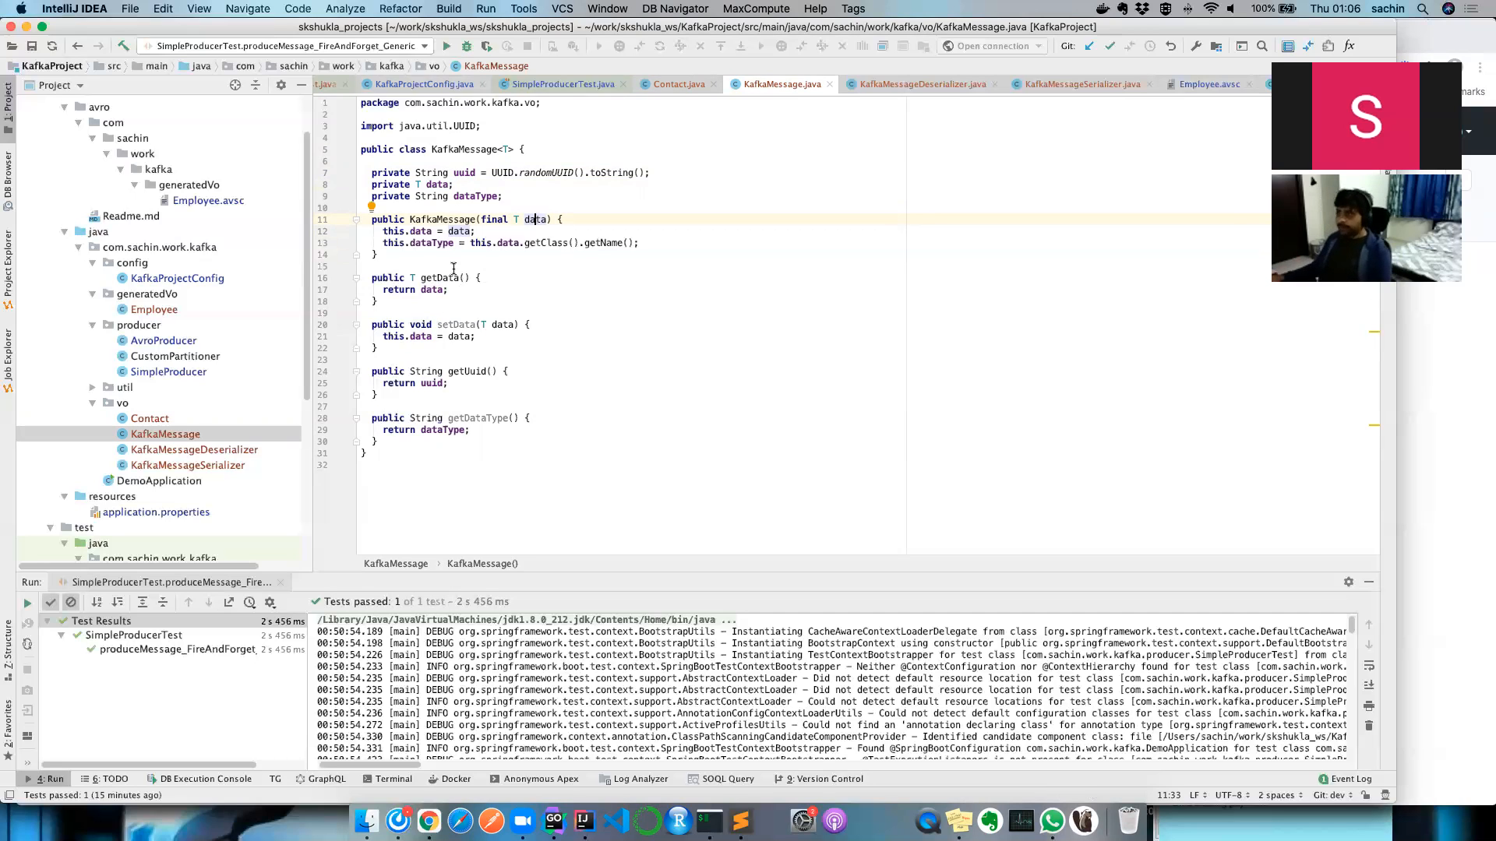
double_click(535, 220)
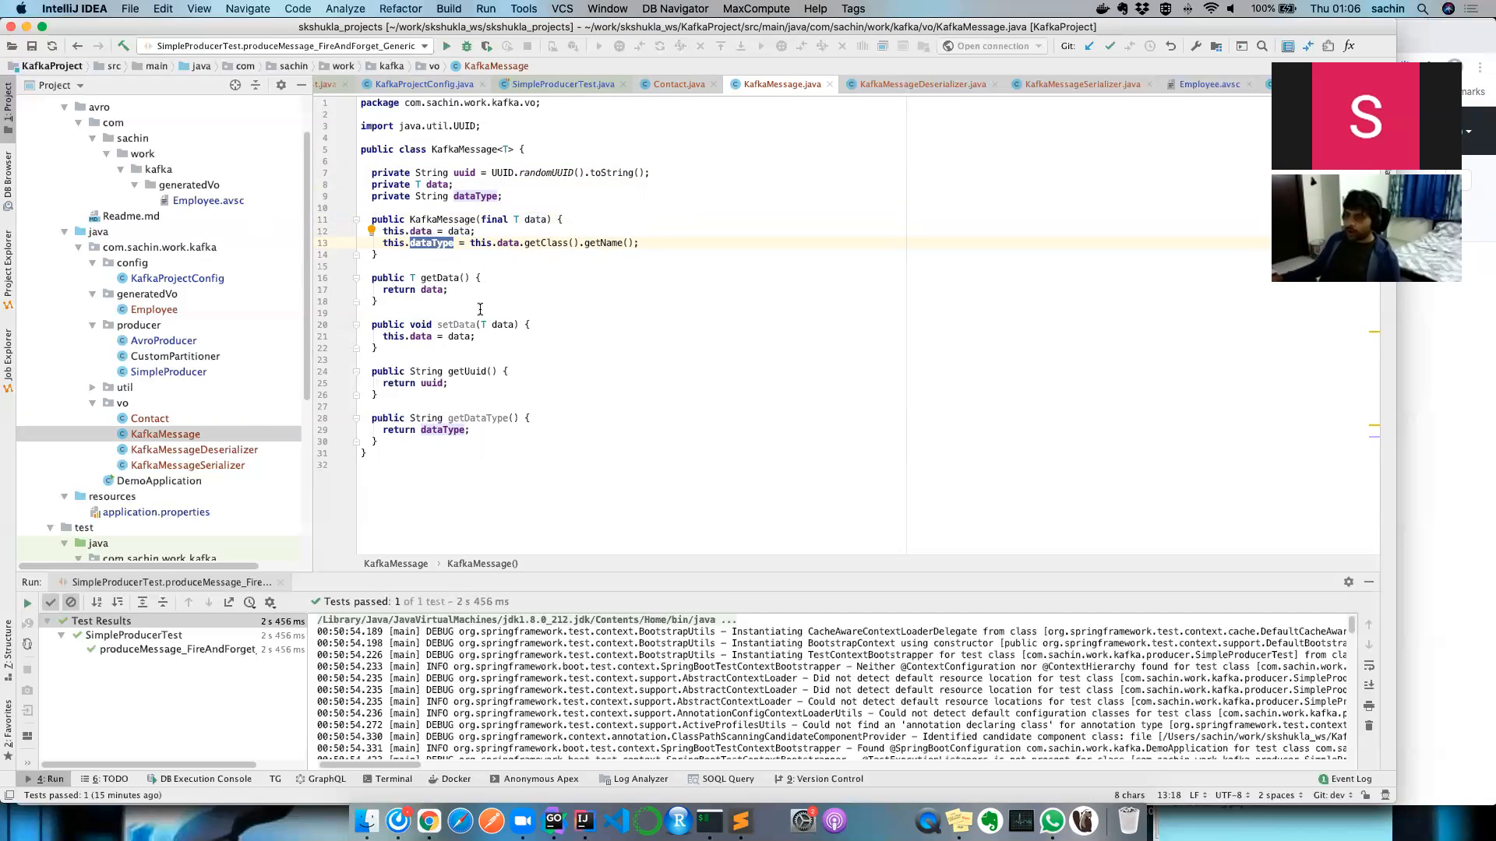
Compare the Contact and KafkaMessage classes, ending with KafkaMessageSerializer open.
left_click(150, 417)
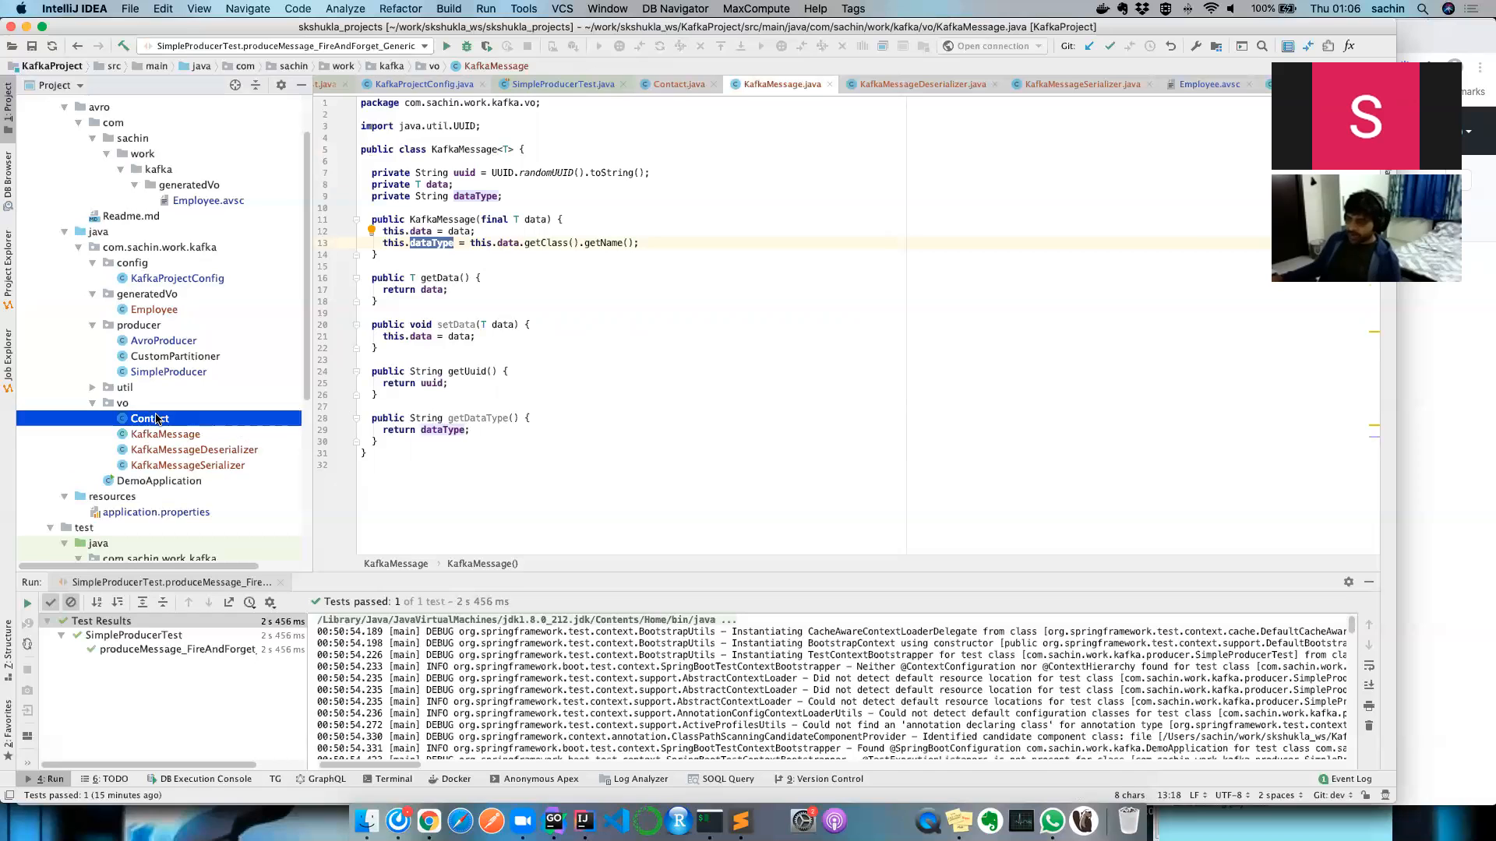
left_click(149, 418)
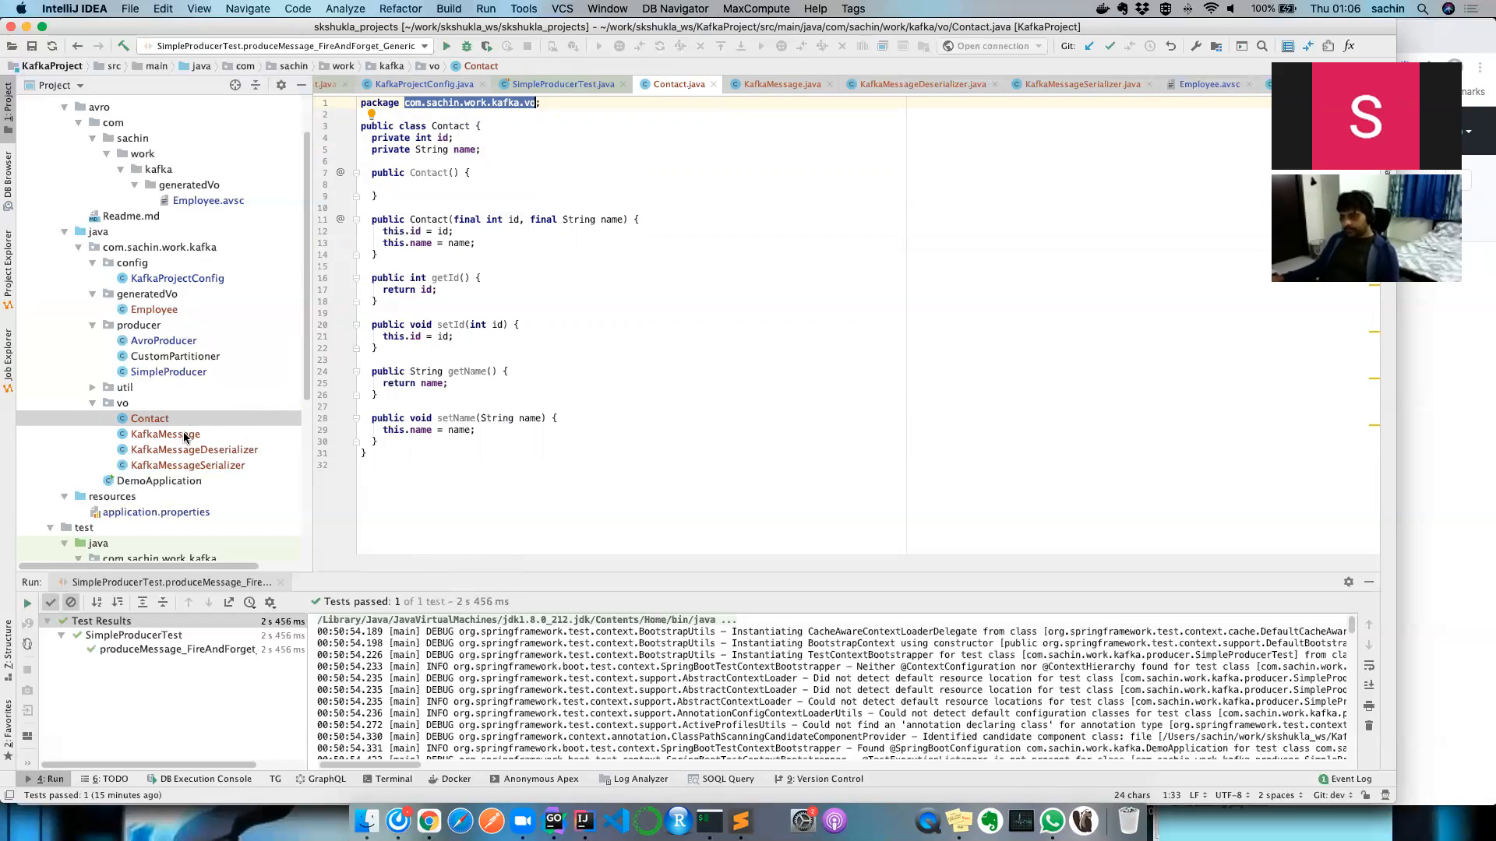
left_click(163, 434)
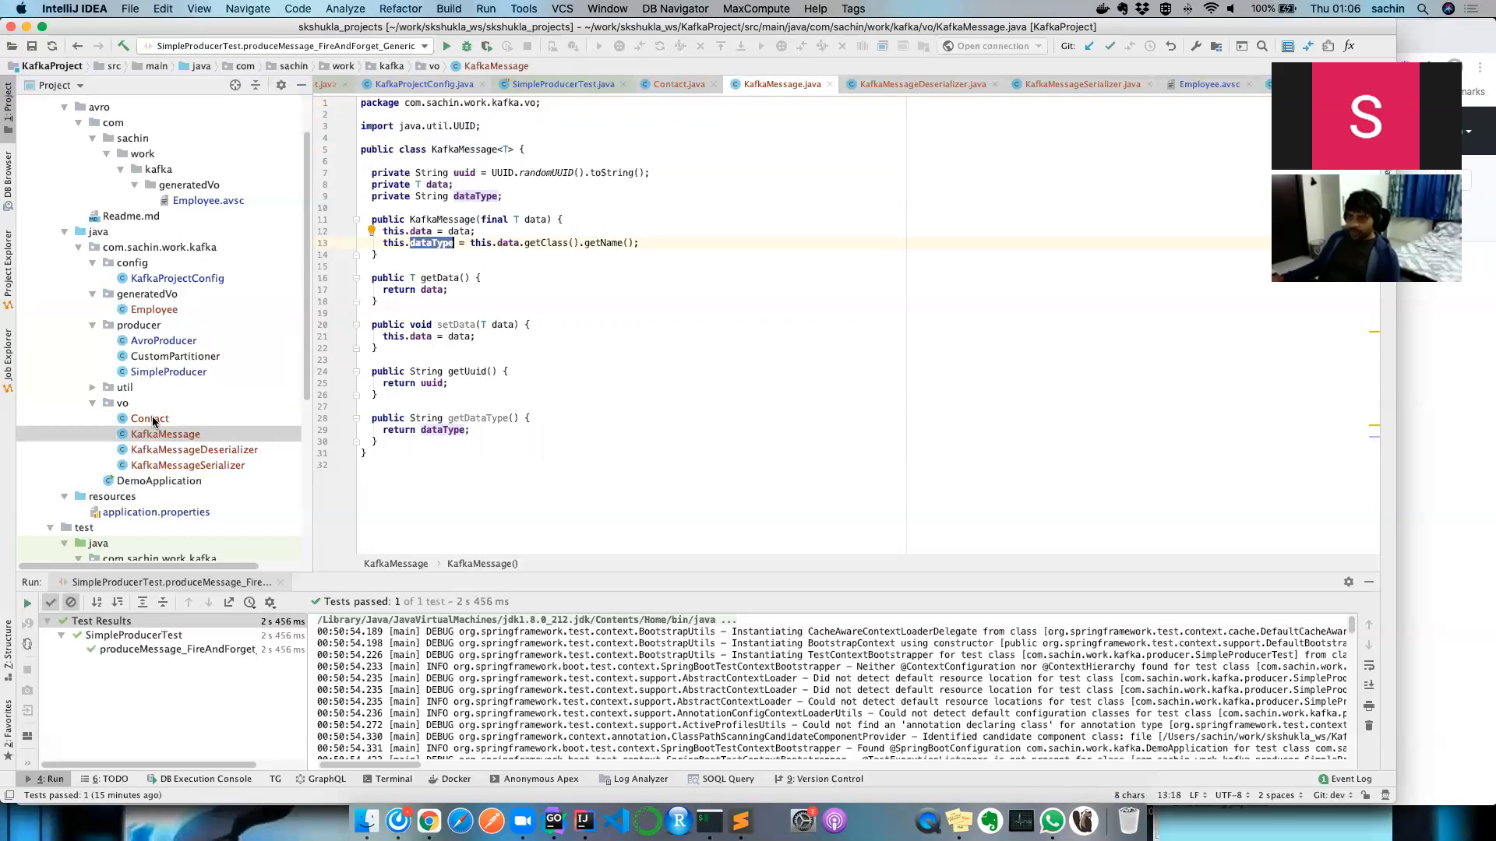
left_click(149, 418)
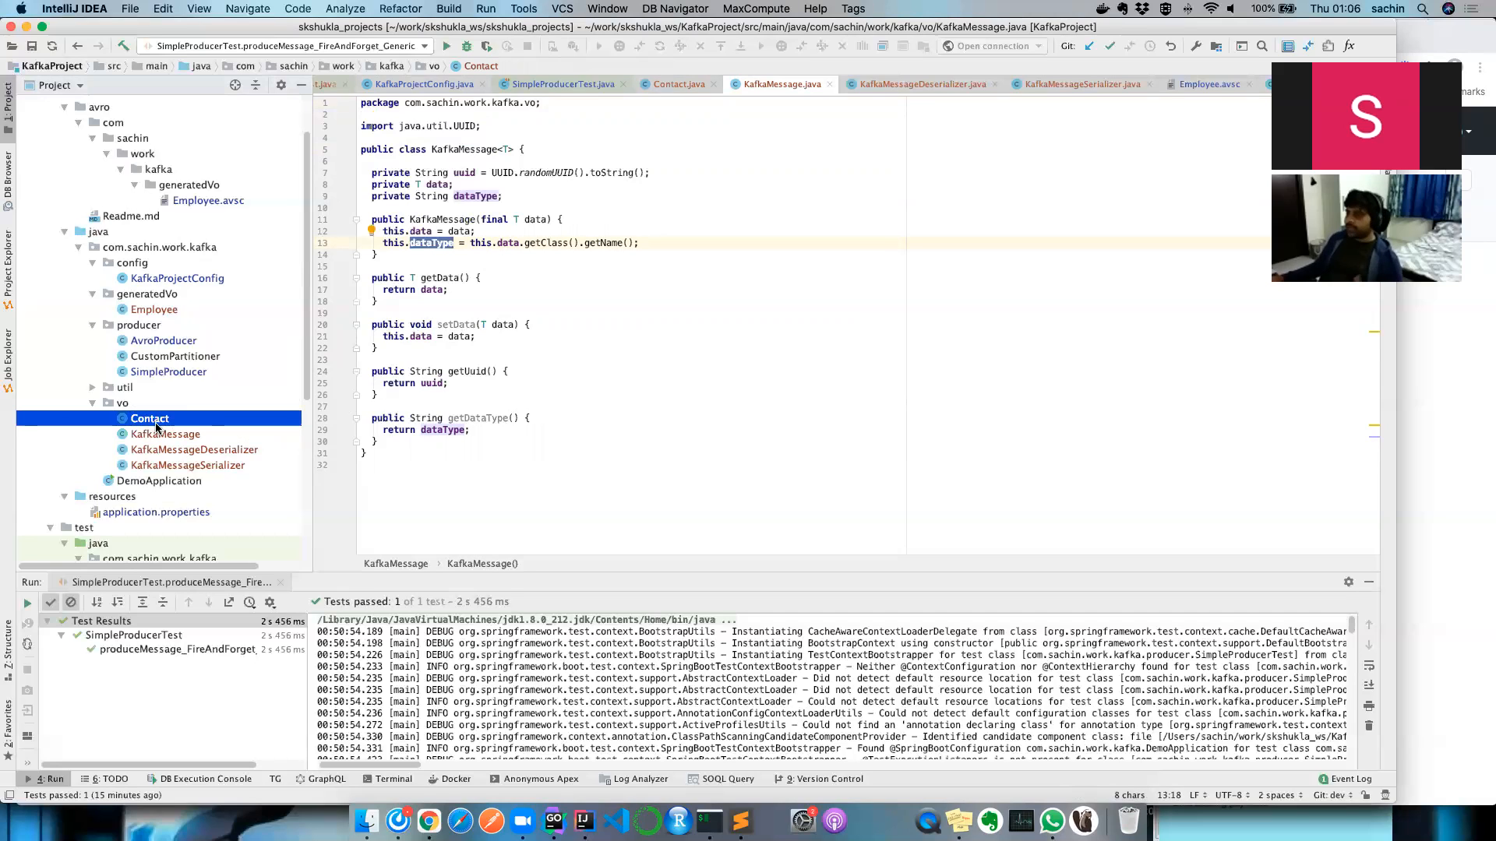
left_click(165, 434)
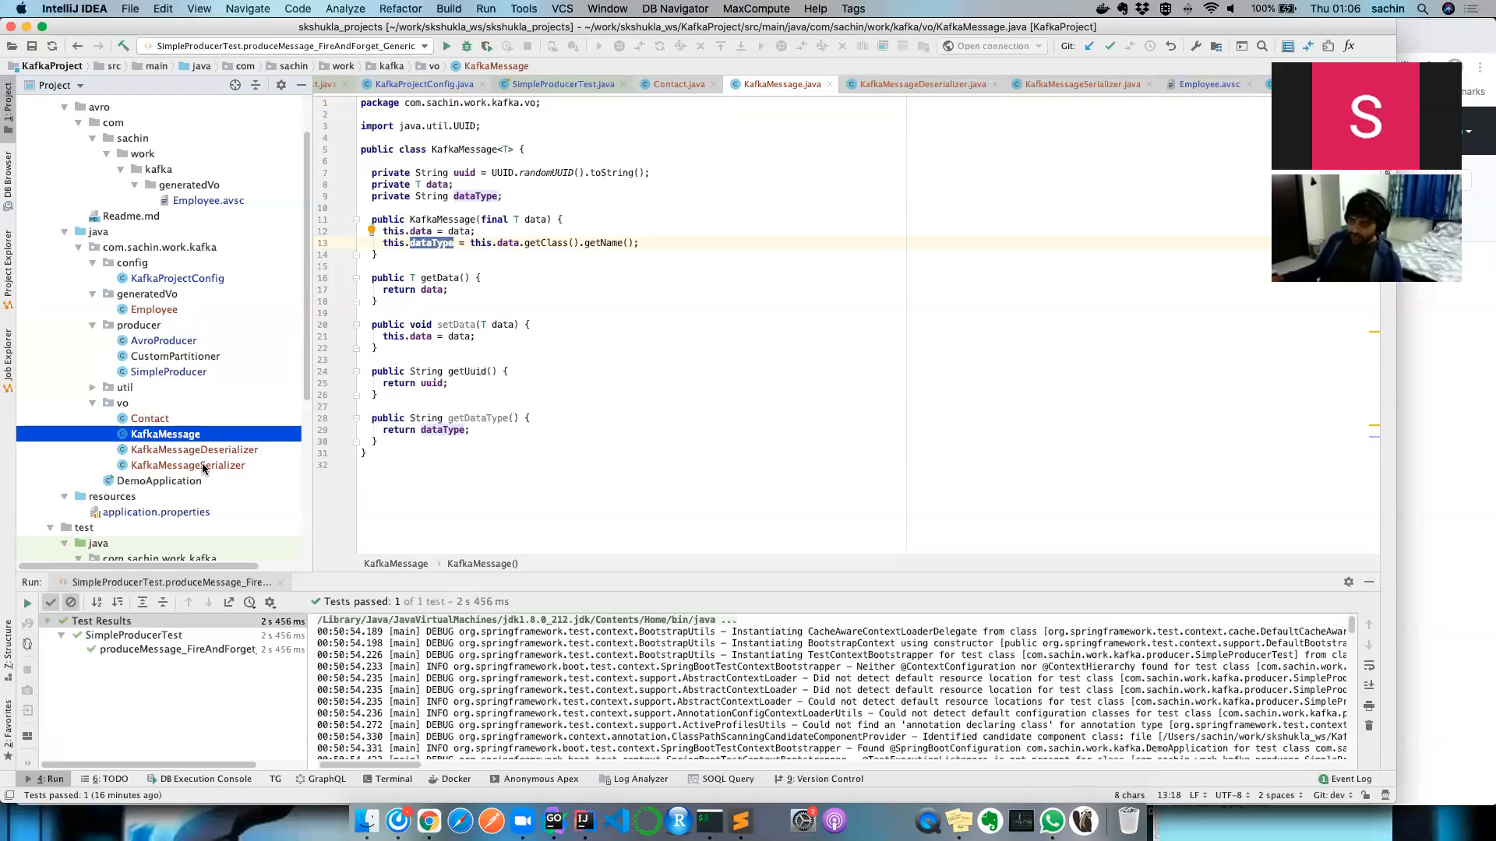
left_click(187, 464)
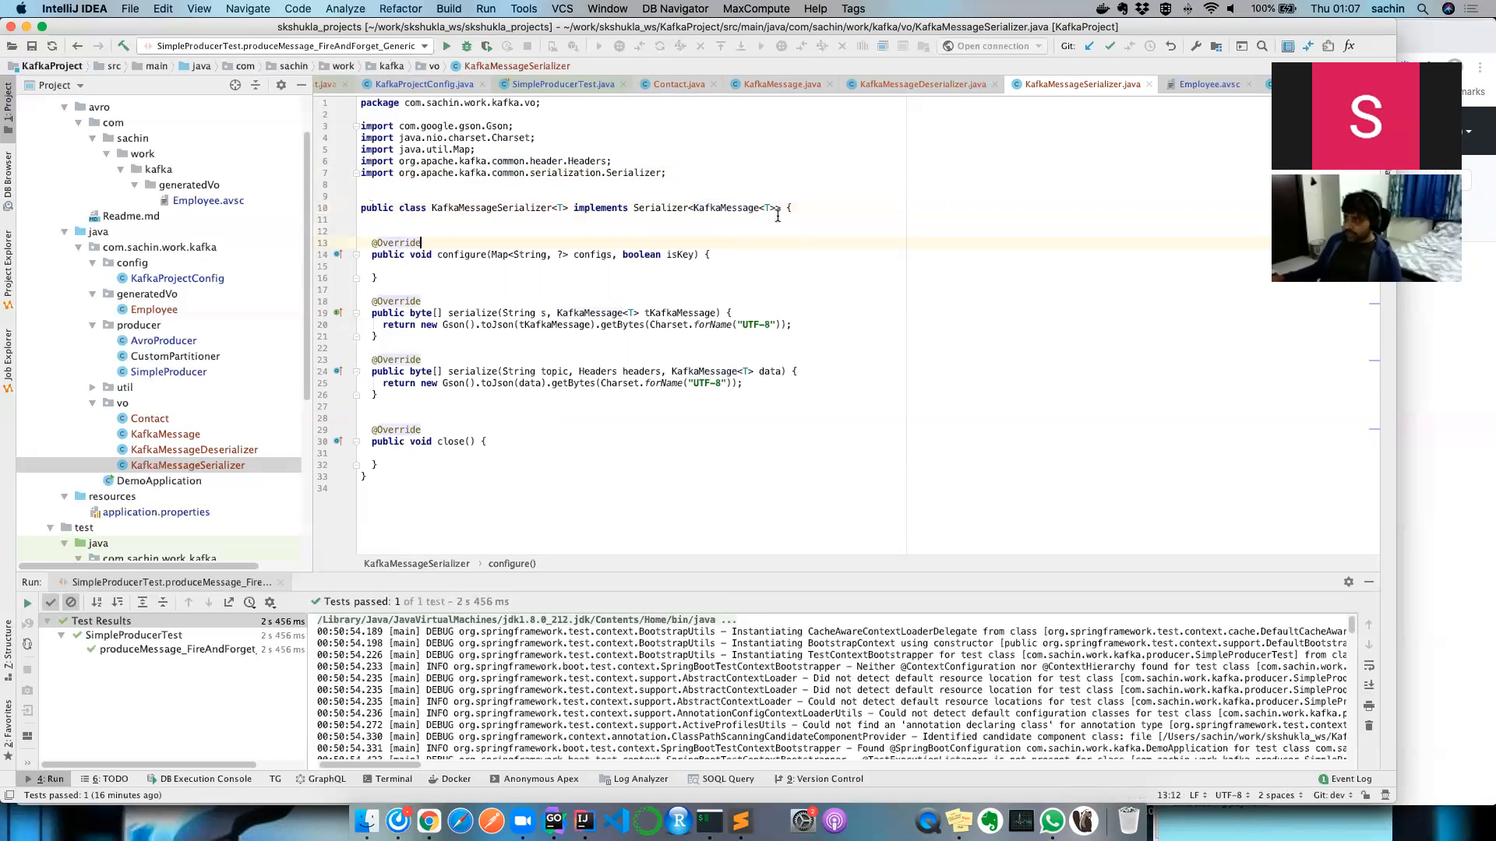
Highlight the Gson toJson(data) call in serialize, view the deserializer, then KafkaProjectConfig.
double_click(705, 207)
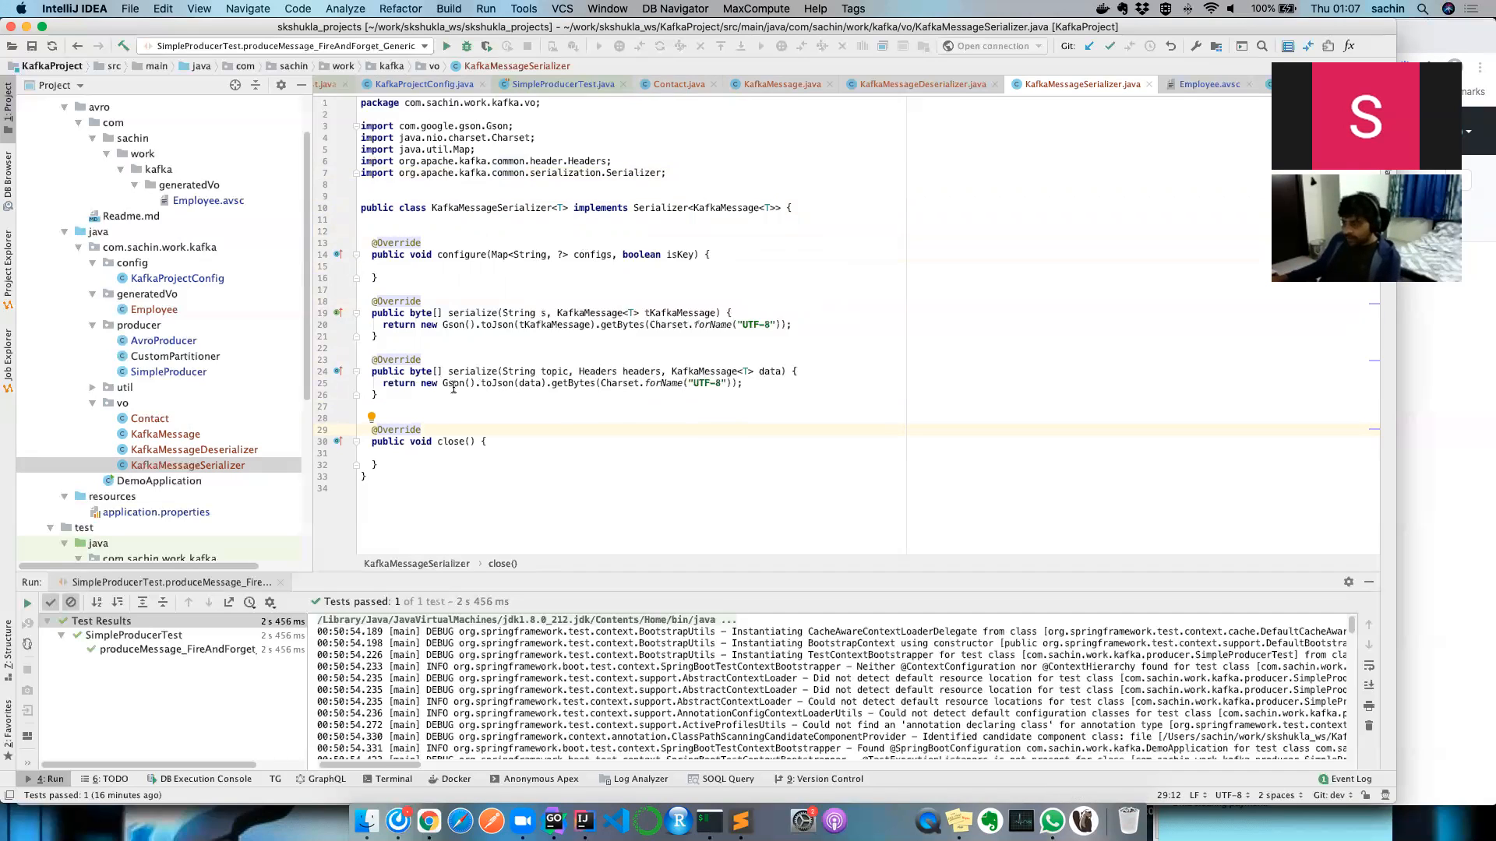
double_click(452, 383)
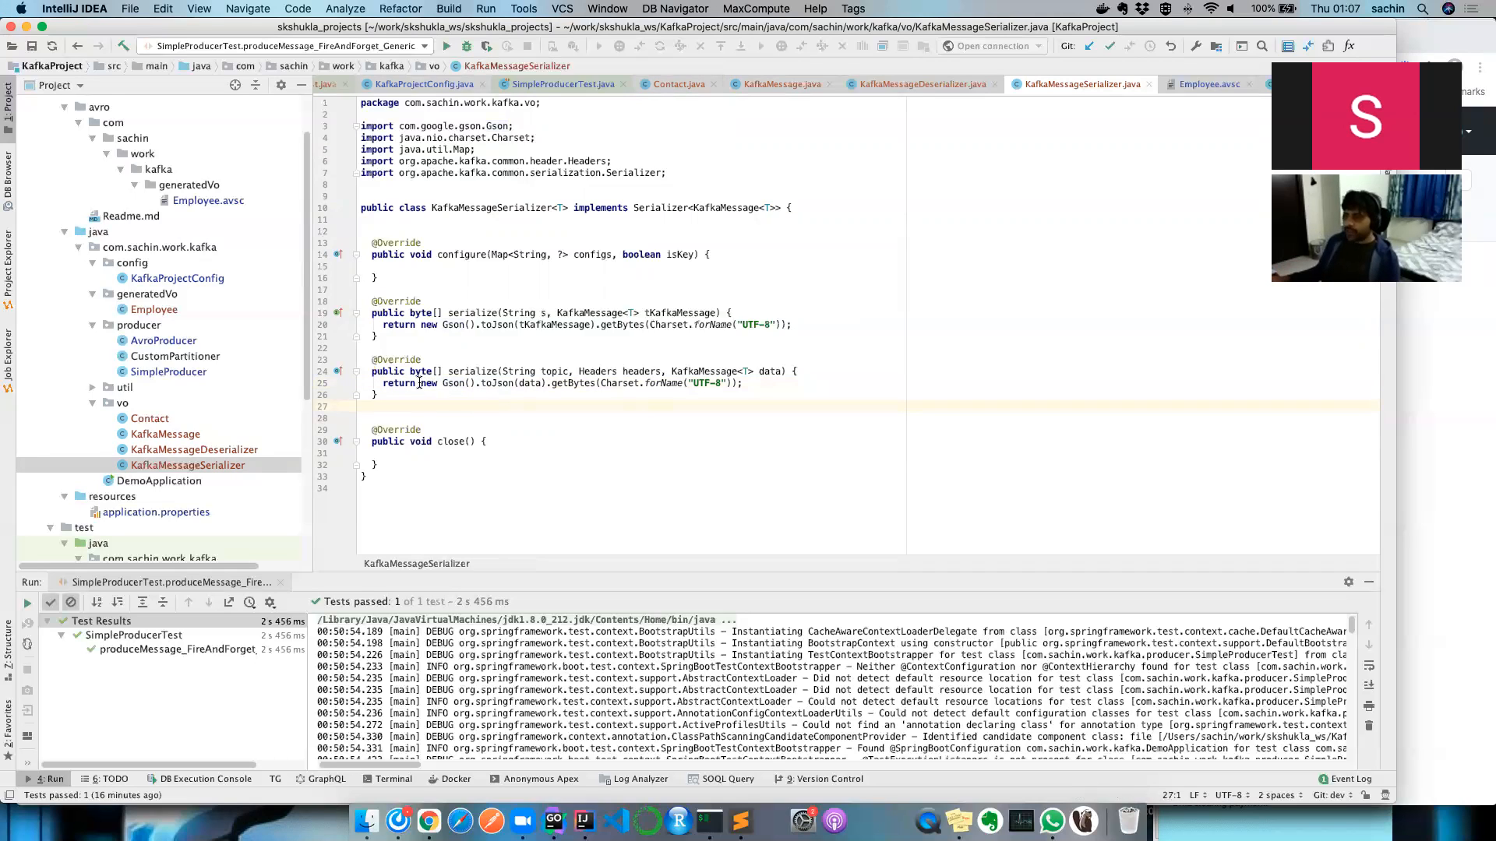
double_click(704, 370)
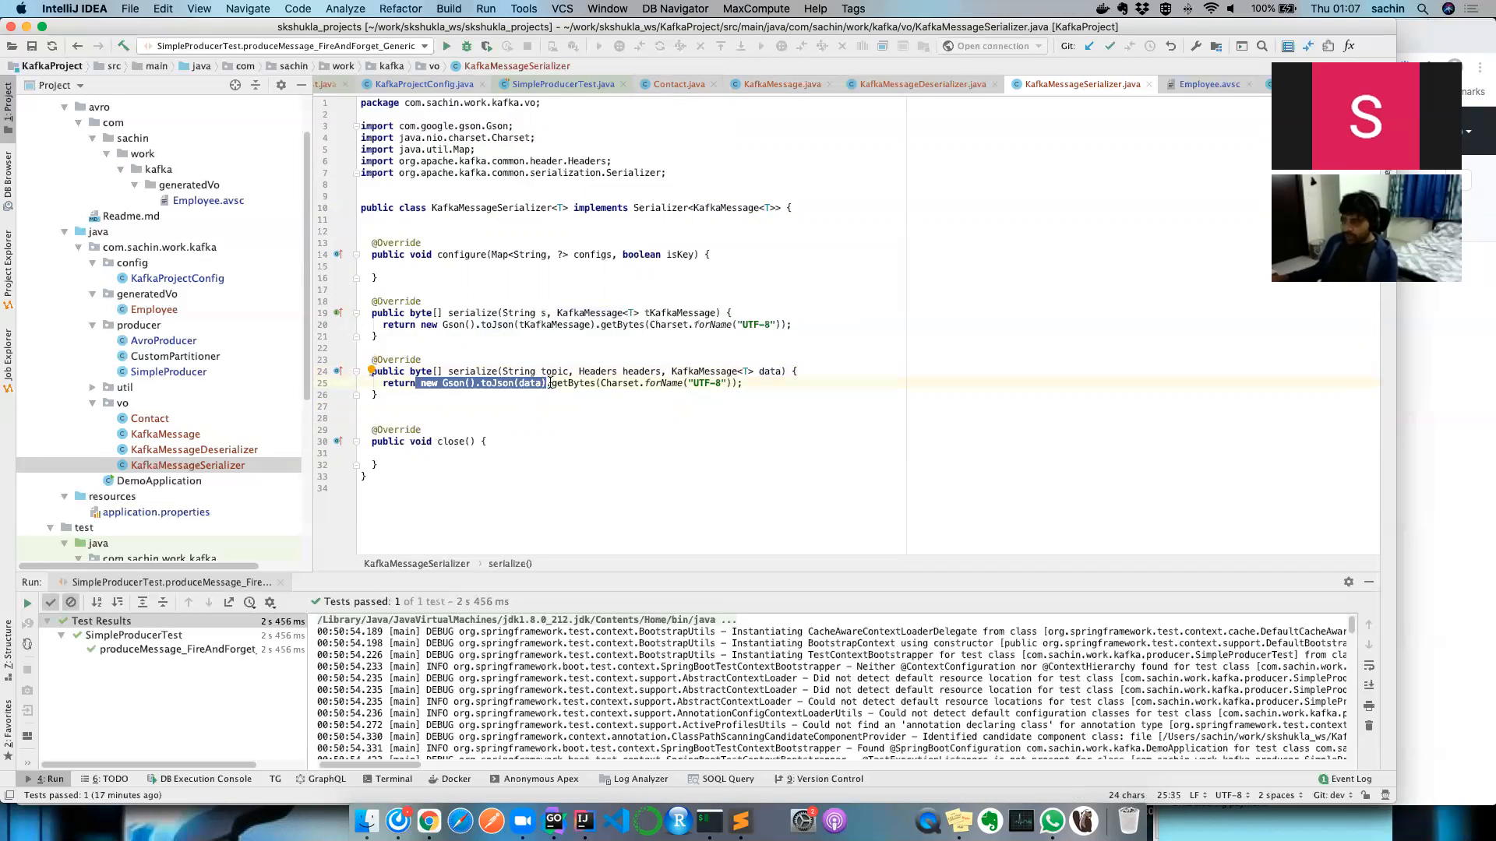
left_click_drag(549, 383, 743, 382)
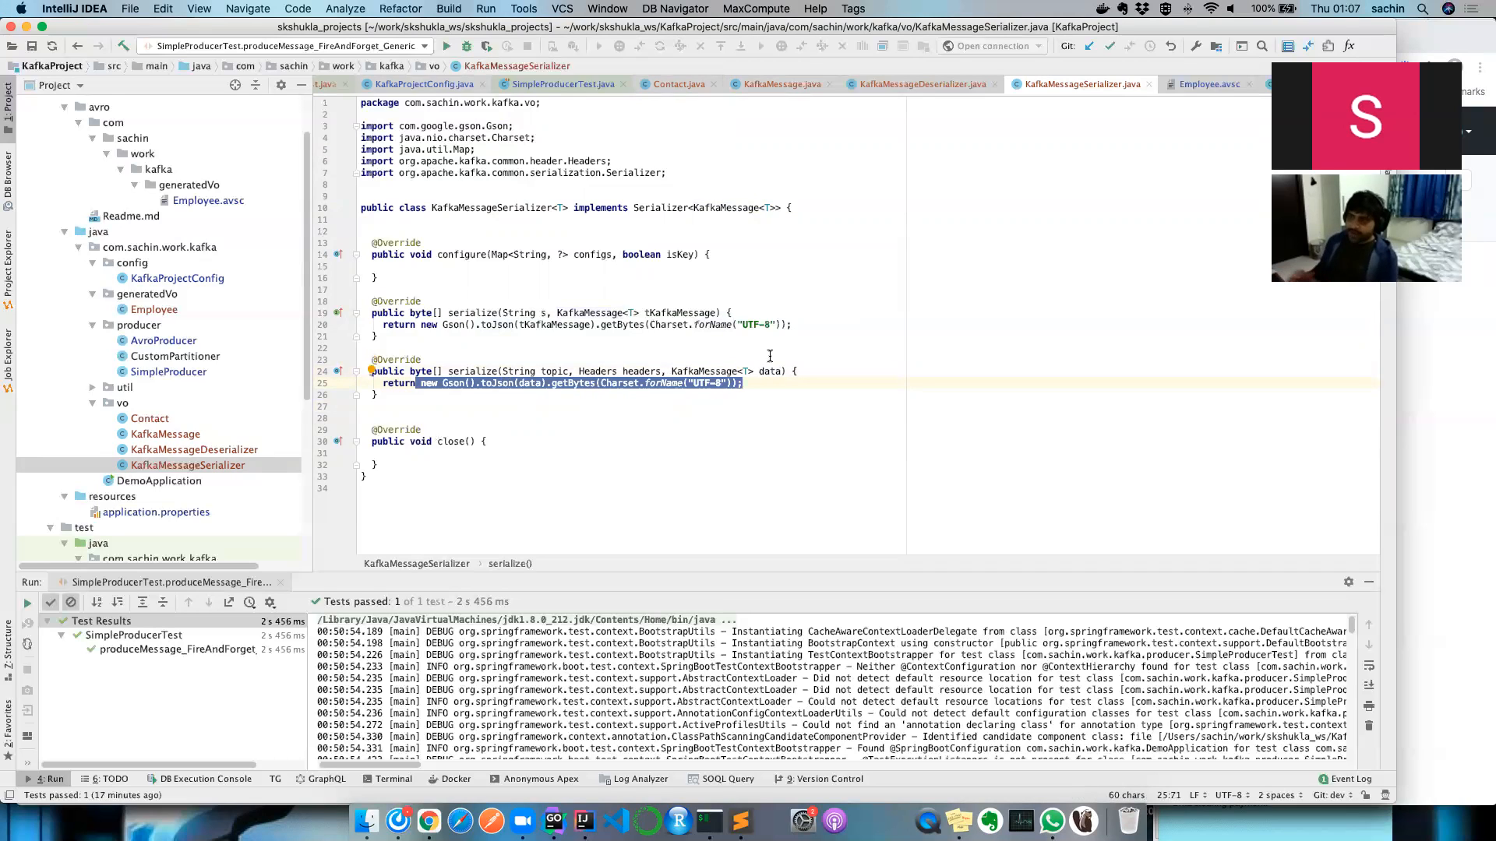
left_click(919, 84)
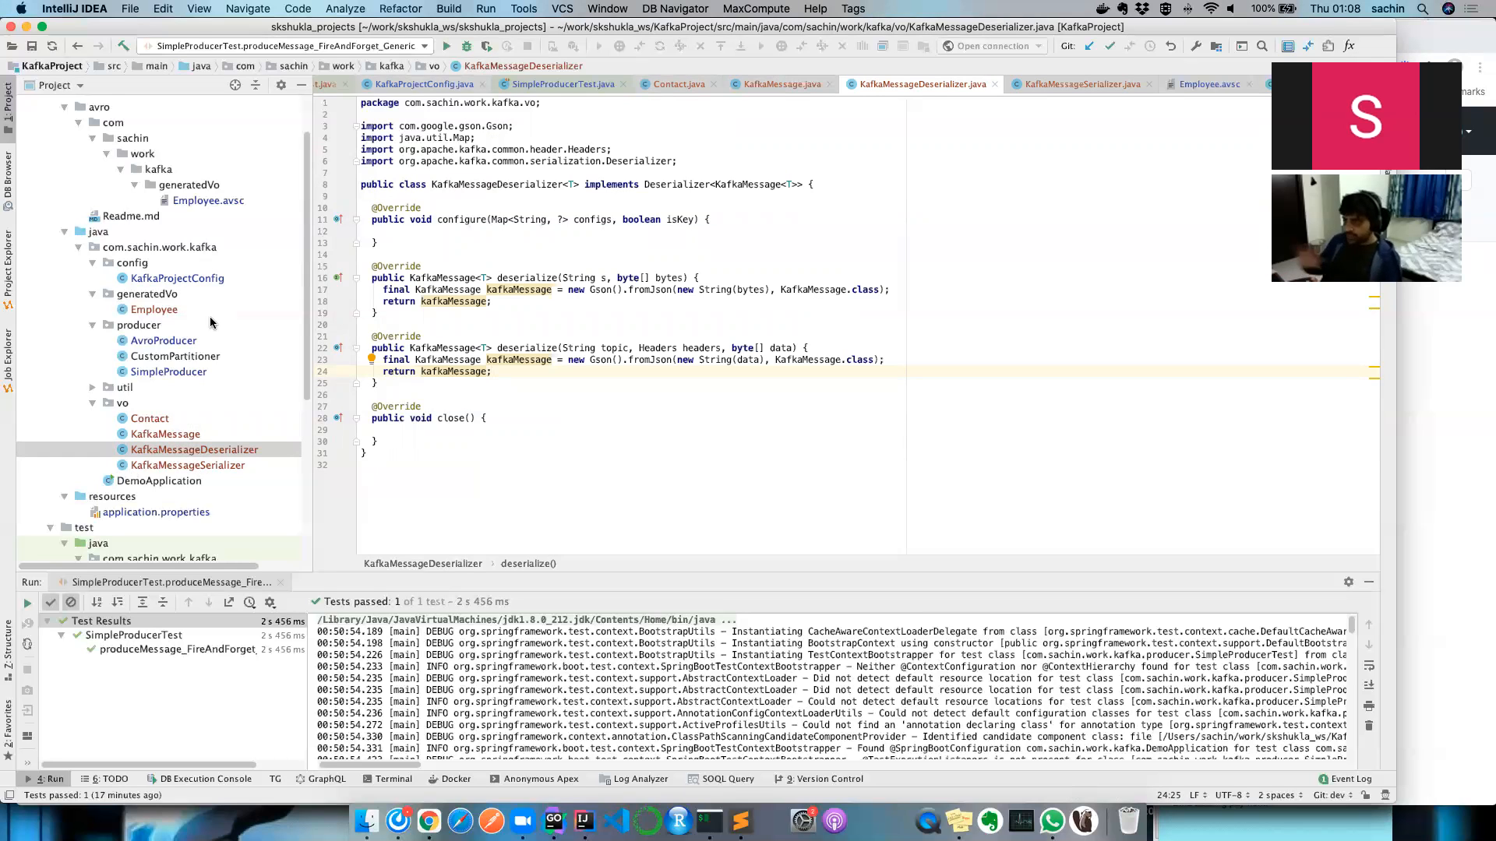
left_click(421, 84)
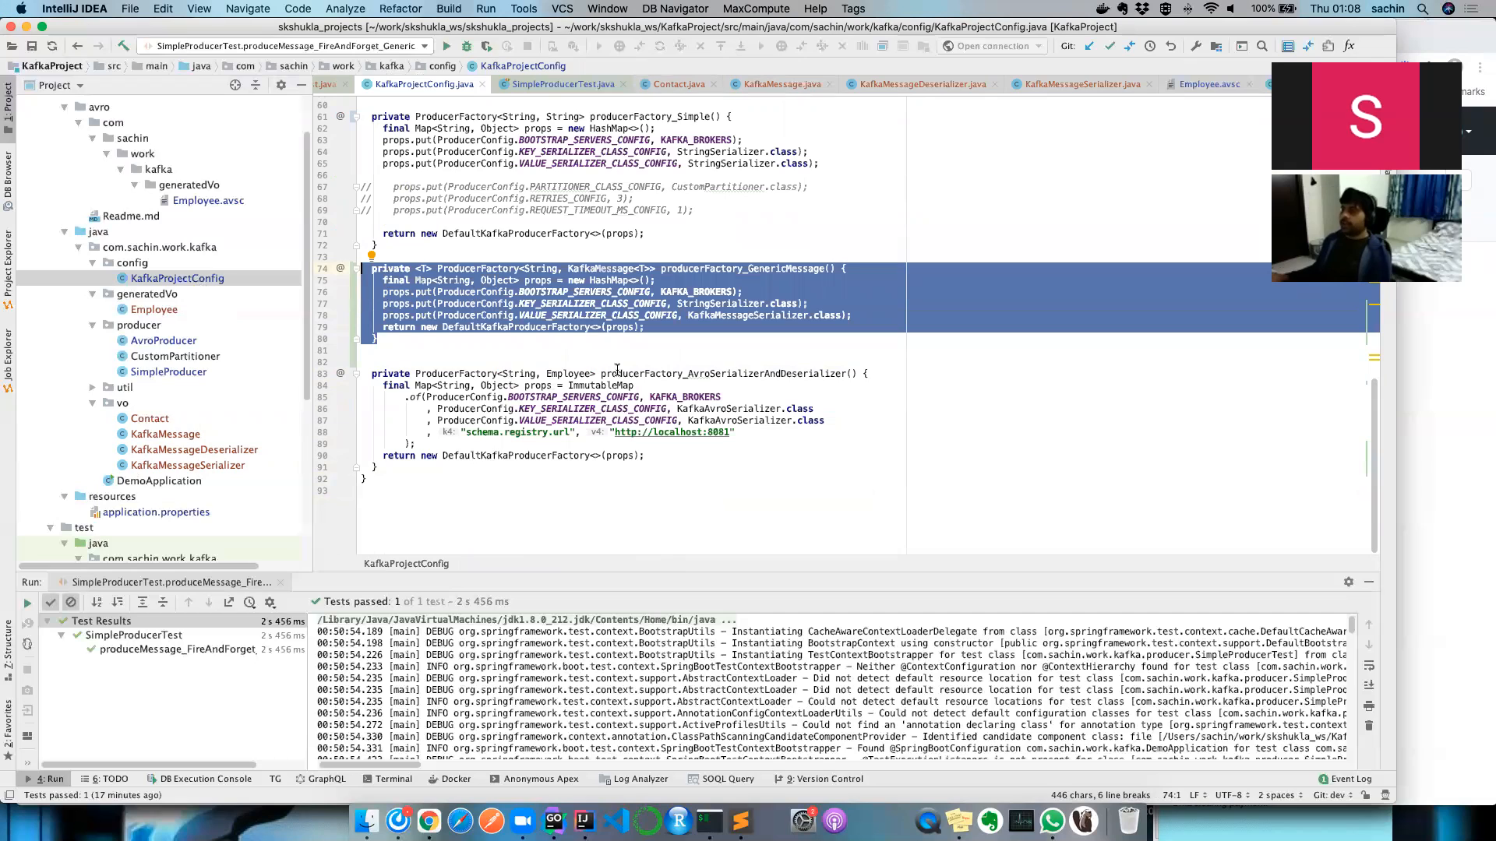
Find the generic KafkaTemplate bean and StringSerializer key settings, then open SimpleProducerTest.
left_click(644, 268)
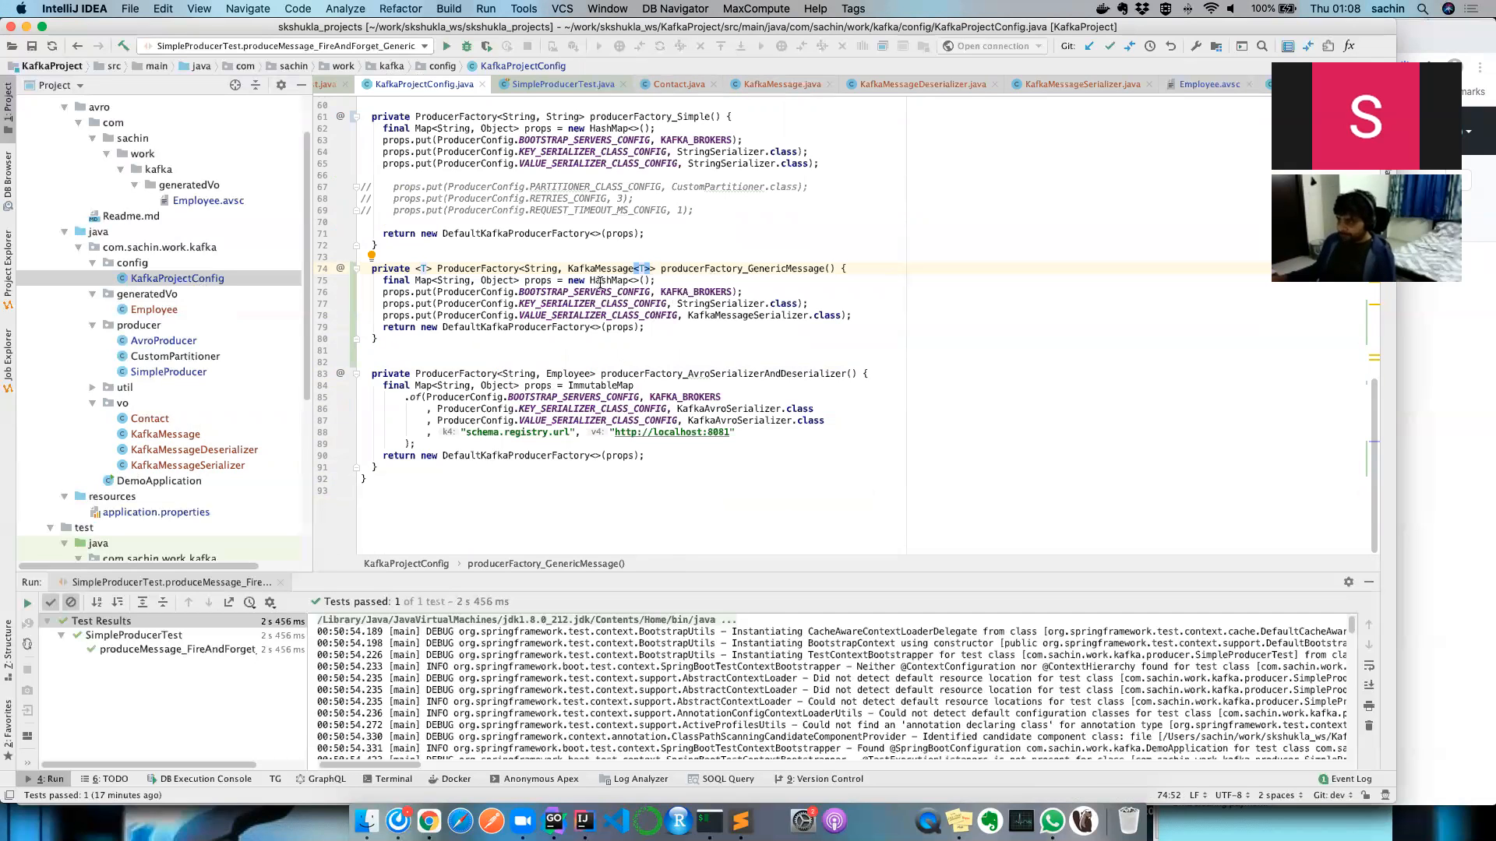
double_click(603, 268)
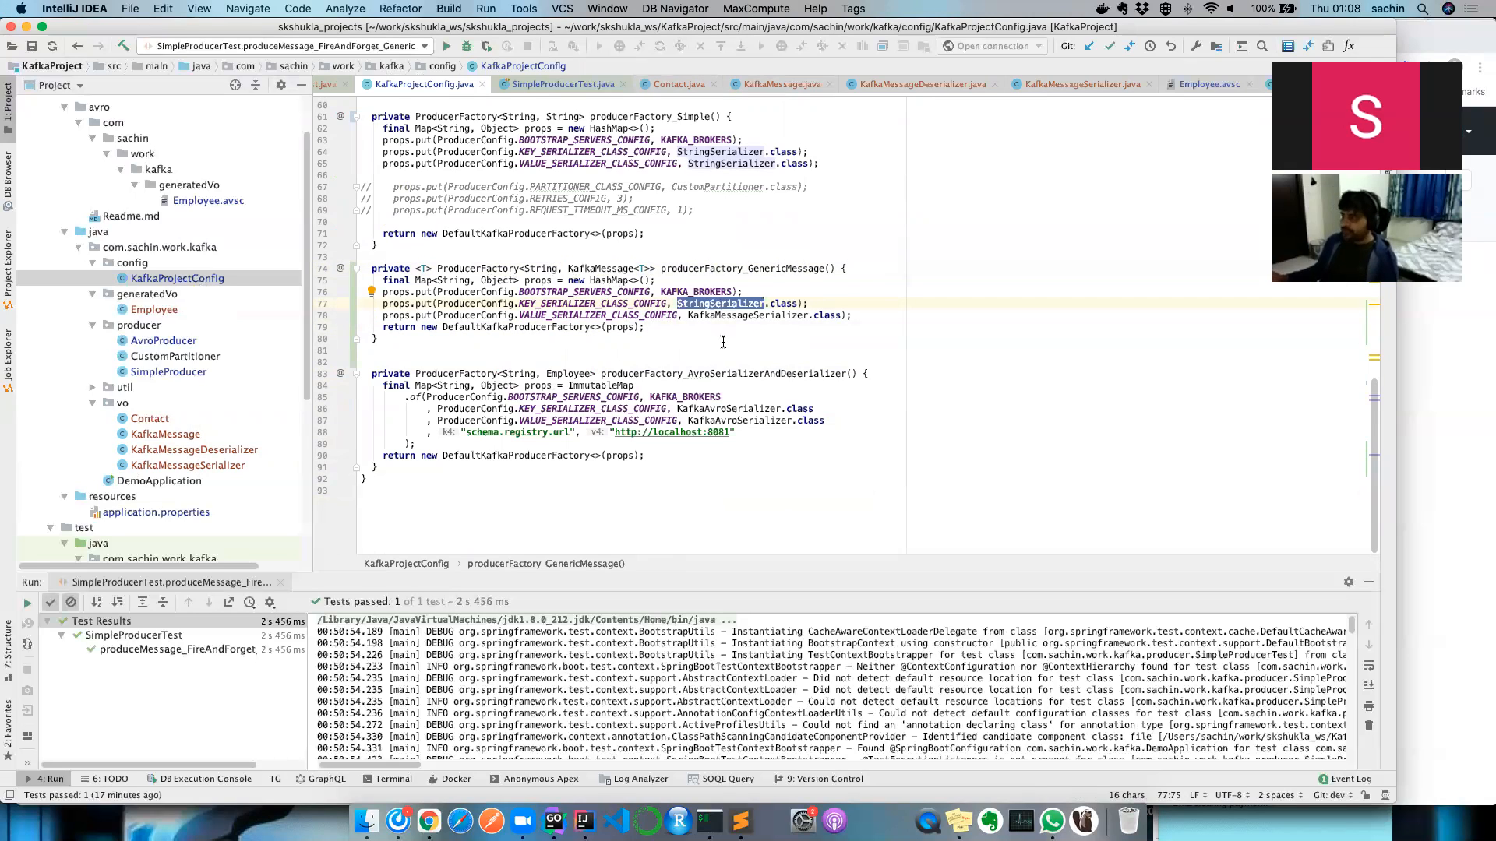
mouse_move(754, 326)
type("producerFactory_GenericMessage")
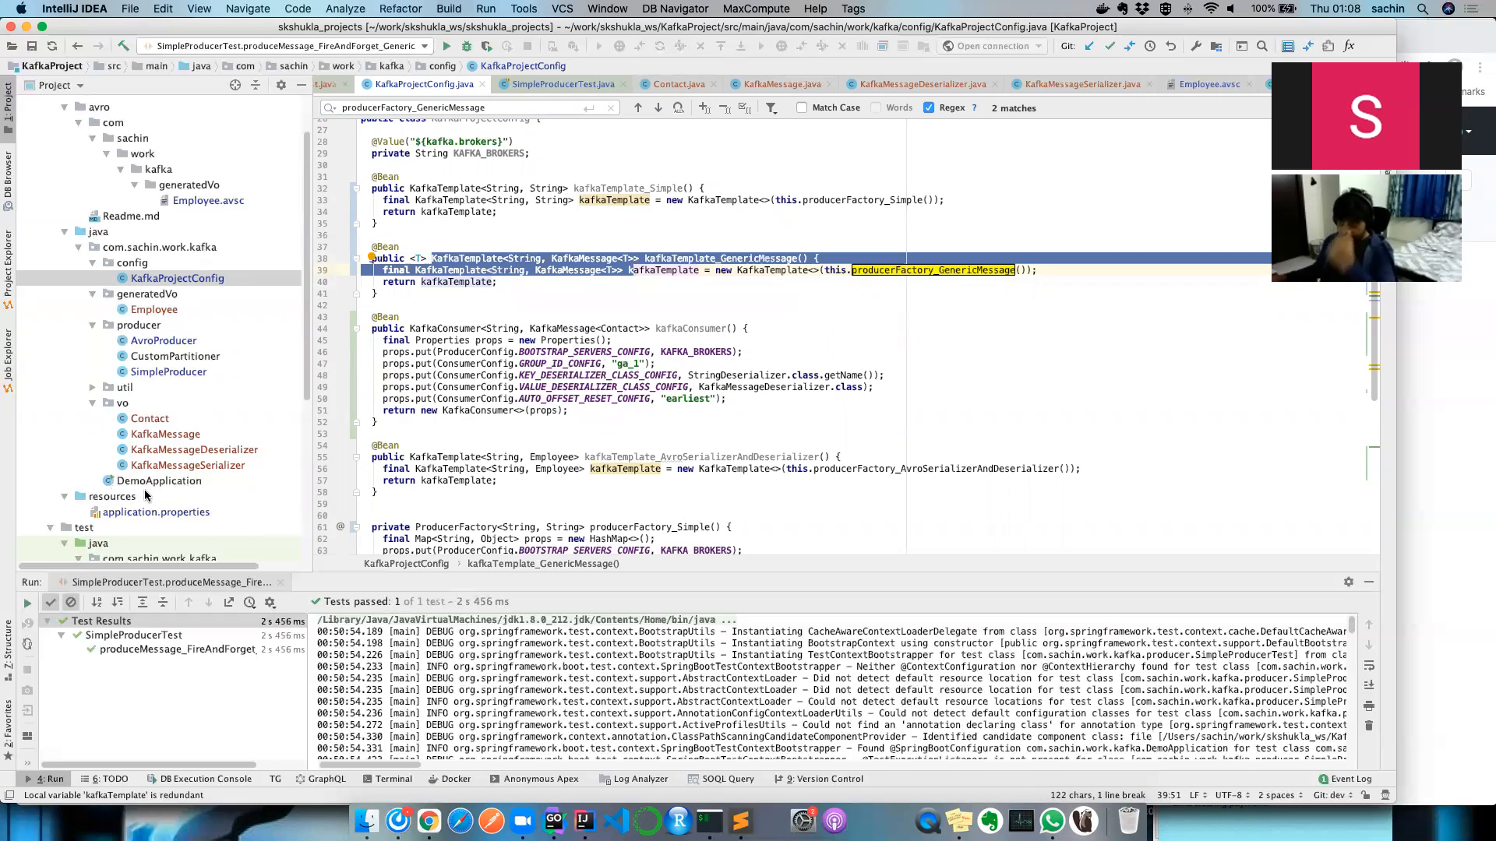
scroll("down", 3)
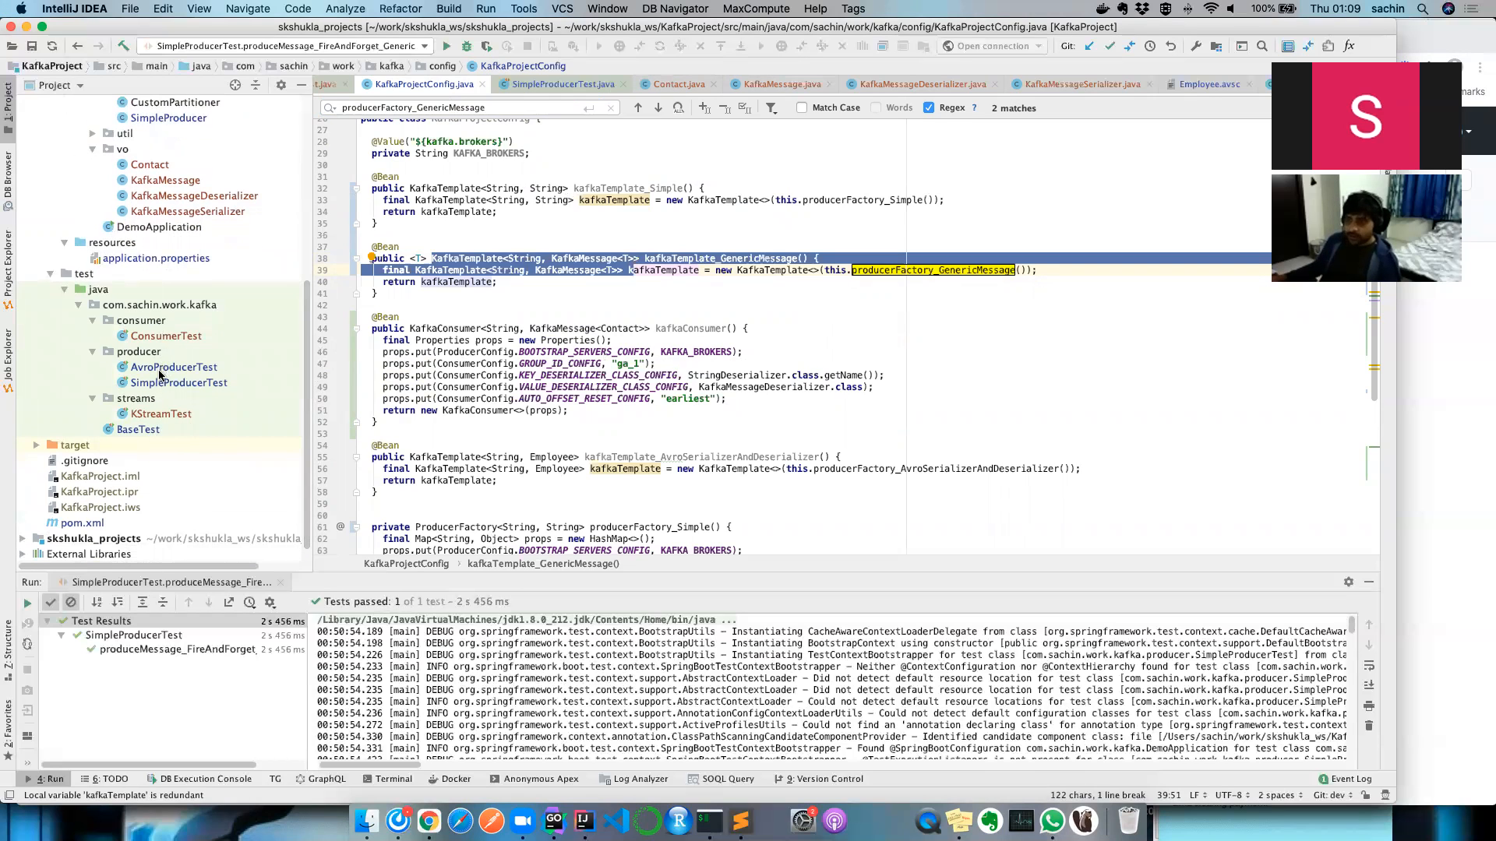
left_click(561, 84)
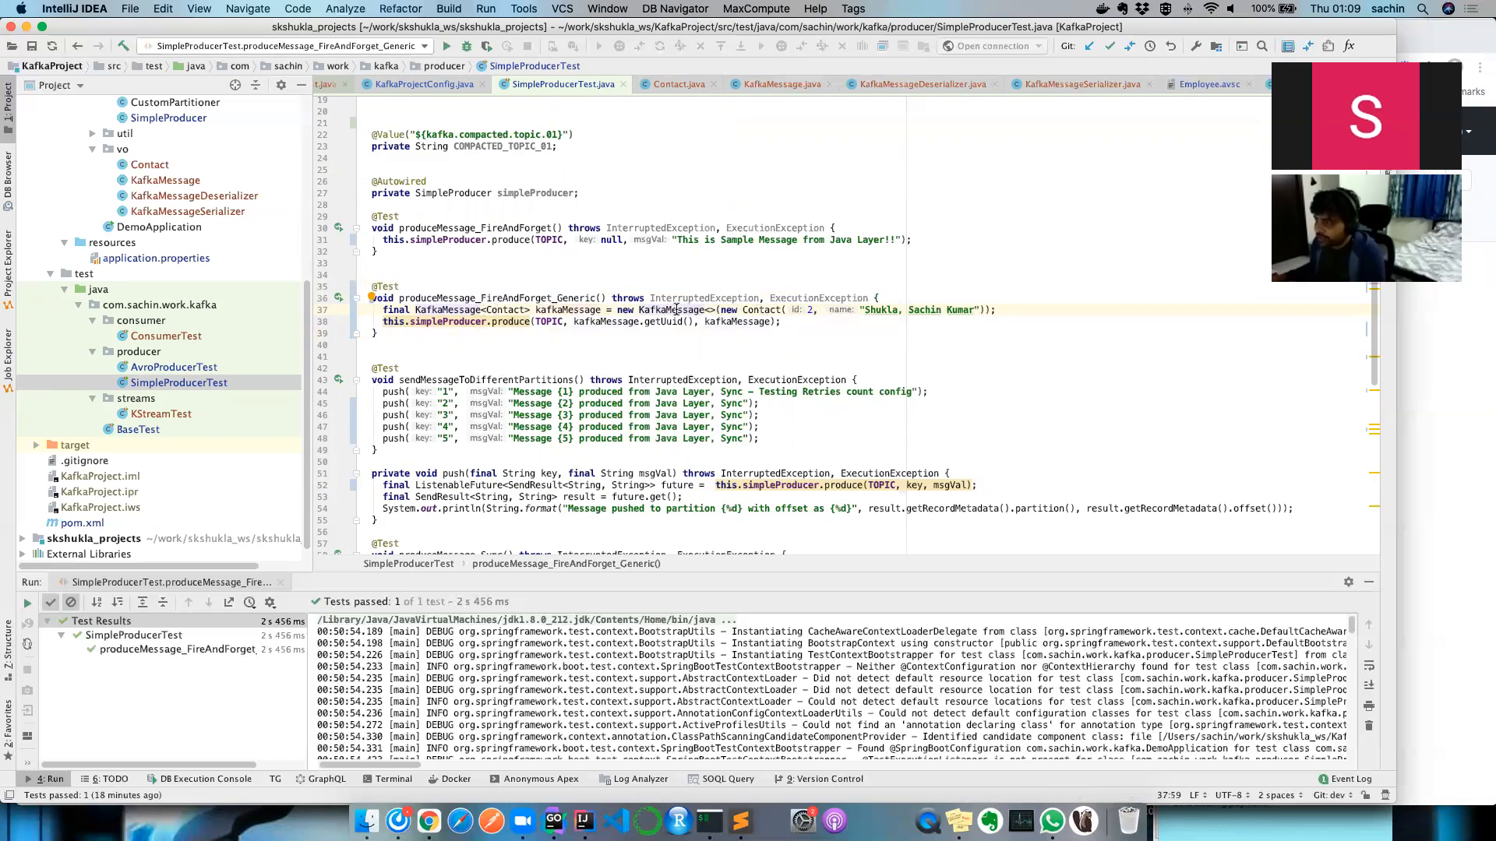
Check KafkaMessage's constructor data parameter and the TOPIC used in the produce call.
left_click(779, 84)
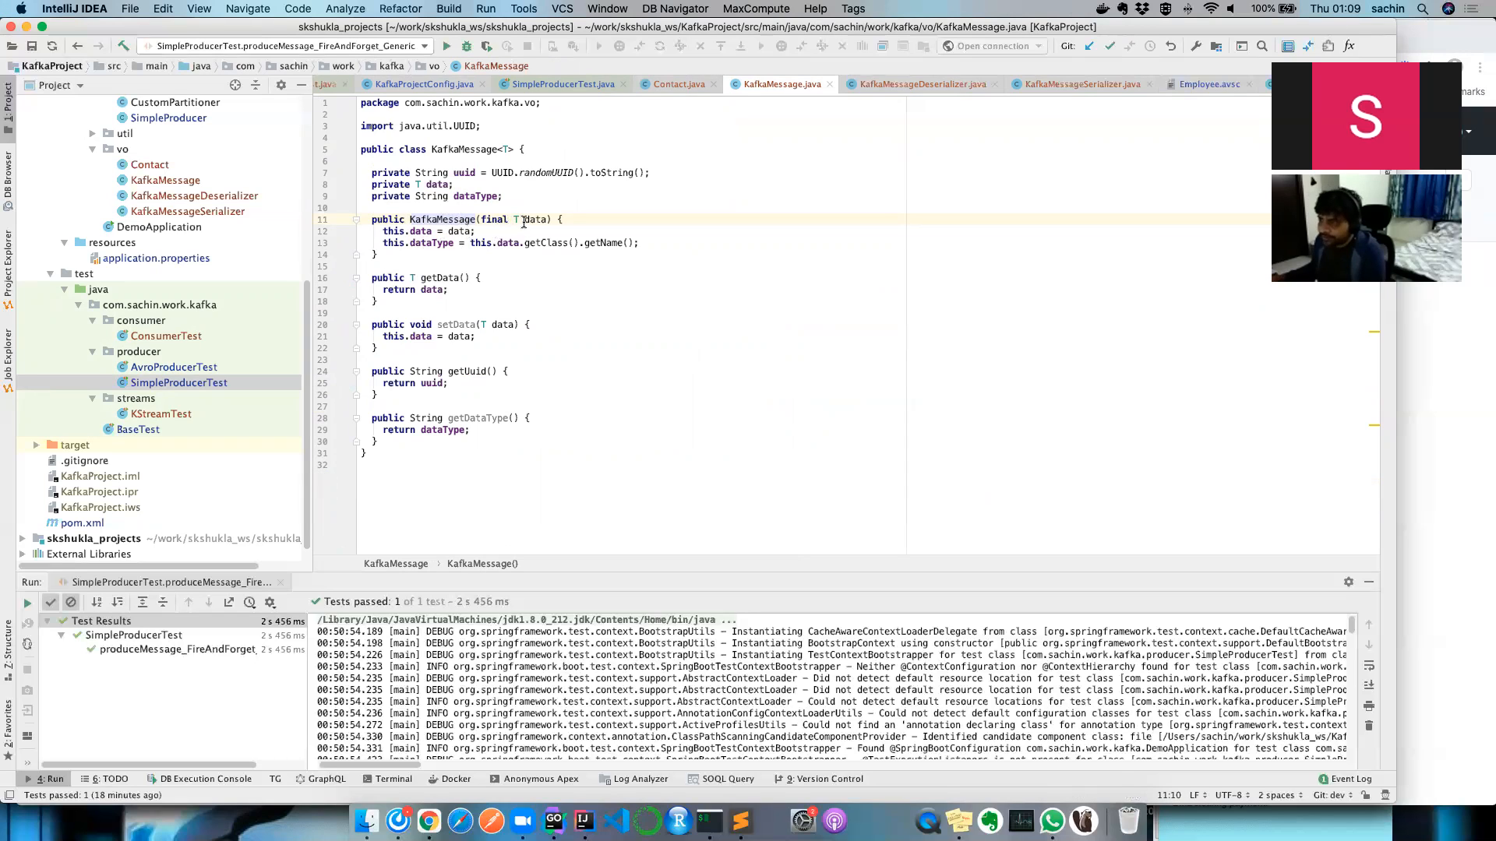
double_click(534, 219)
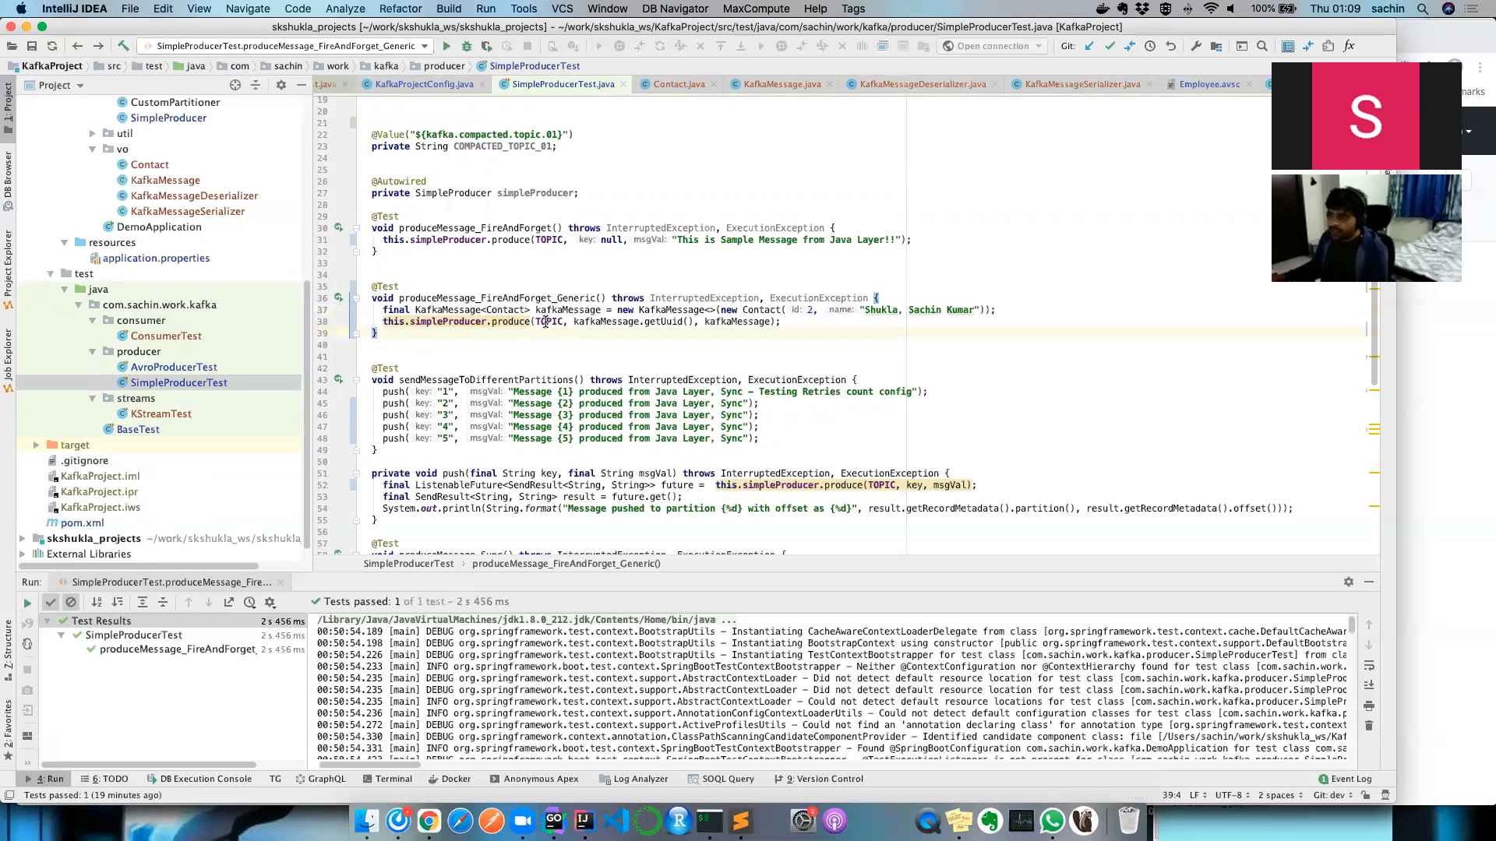
double_click(510, 322)
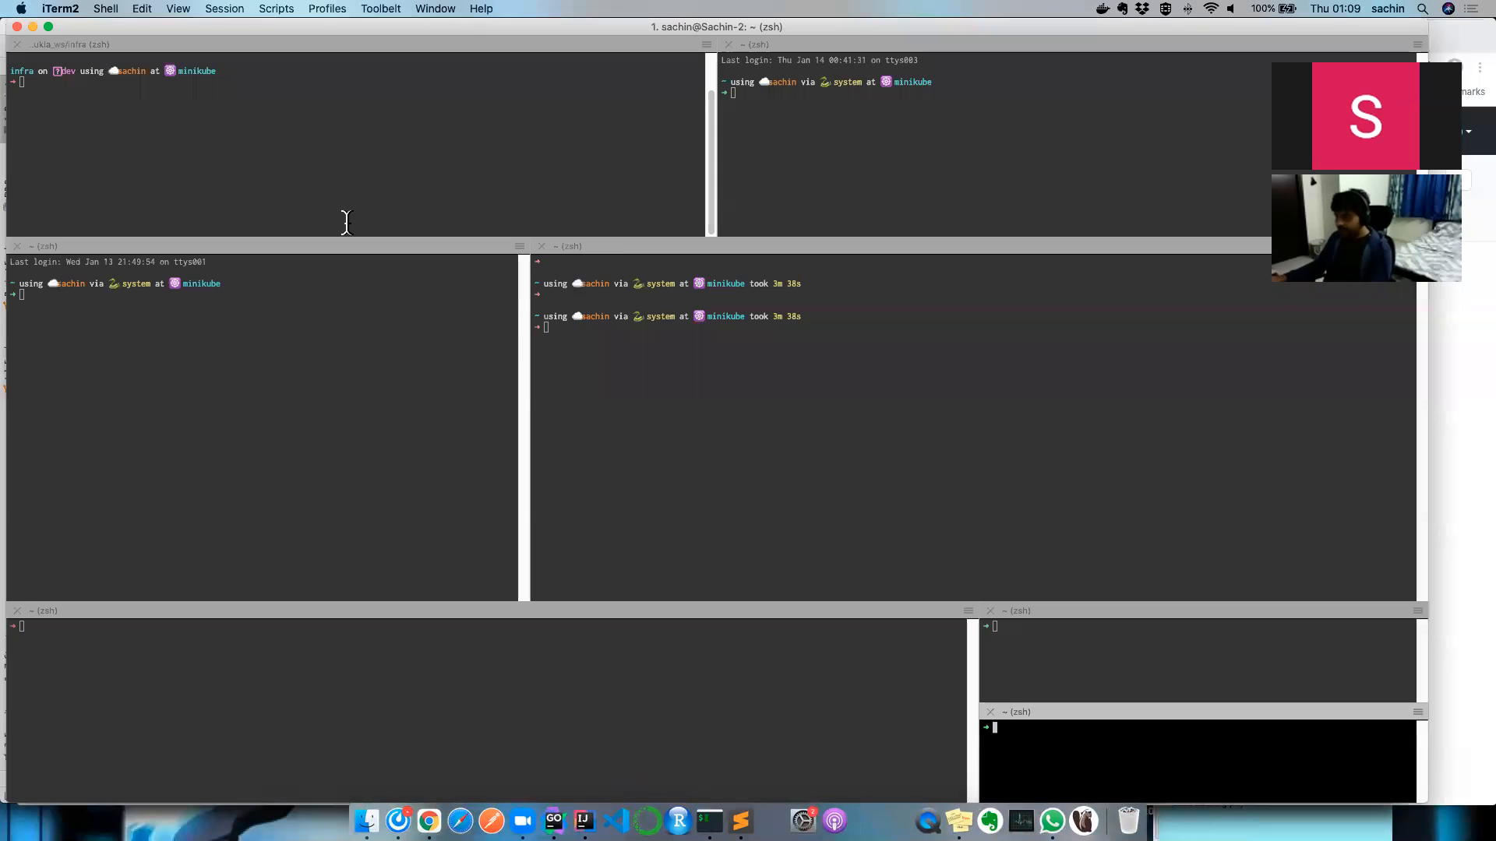
Run ./run_kafka/run_kafka.sh in the top-left iTerm2 pane.
left_click(353, 143)
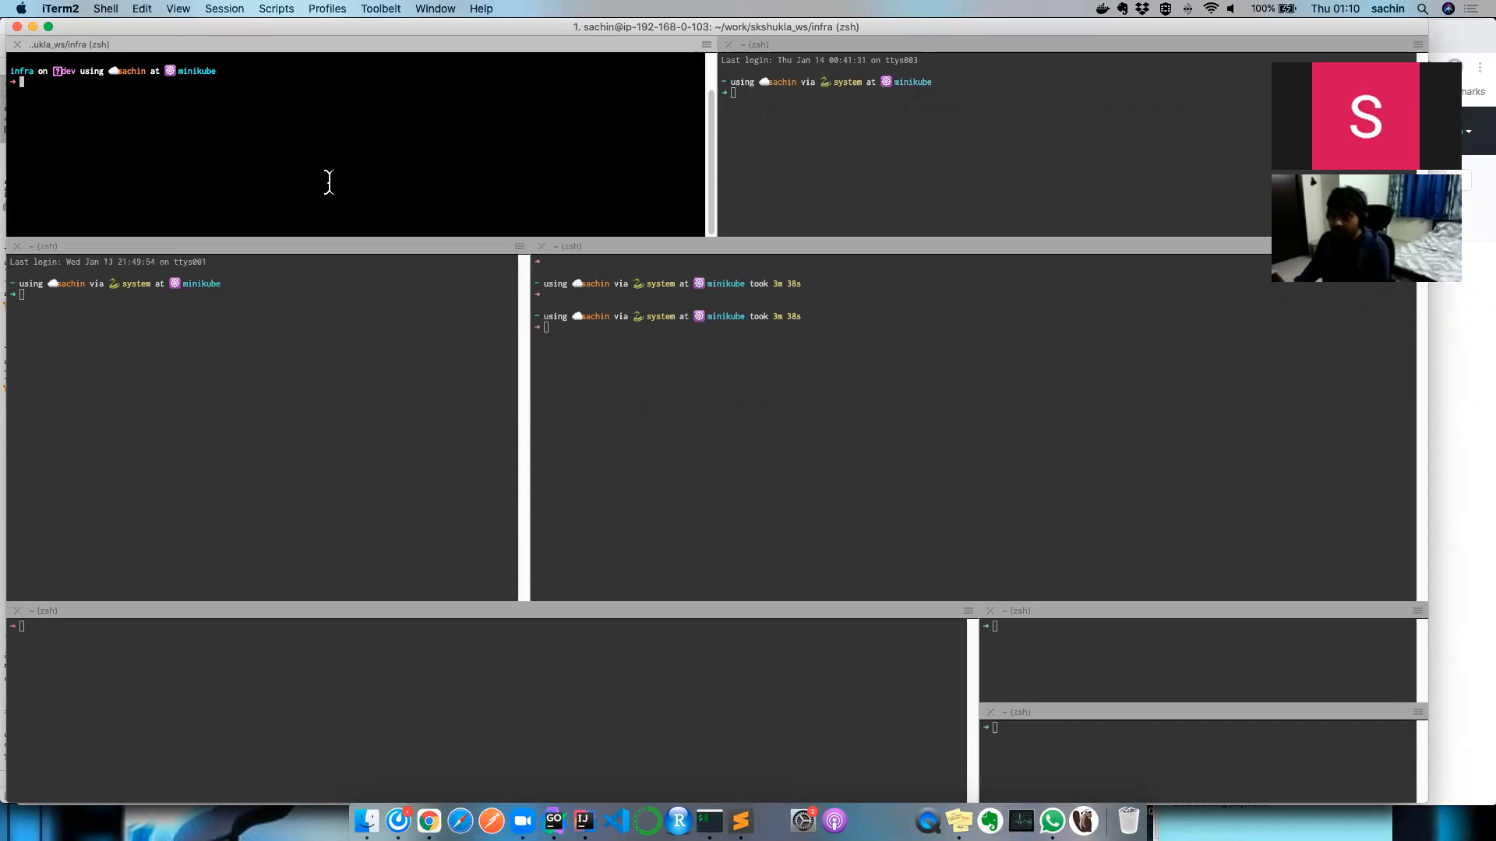
type("./run_kafka/run_kafka.sh")
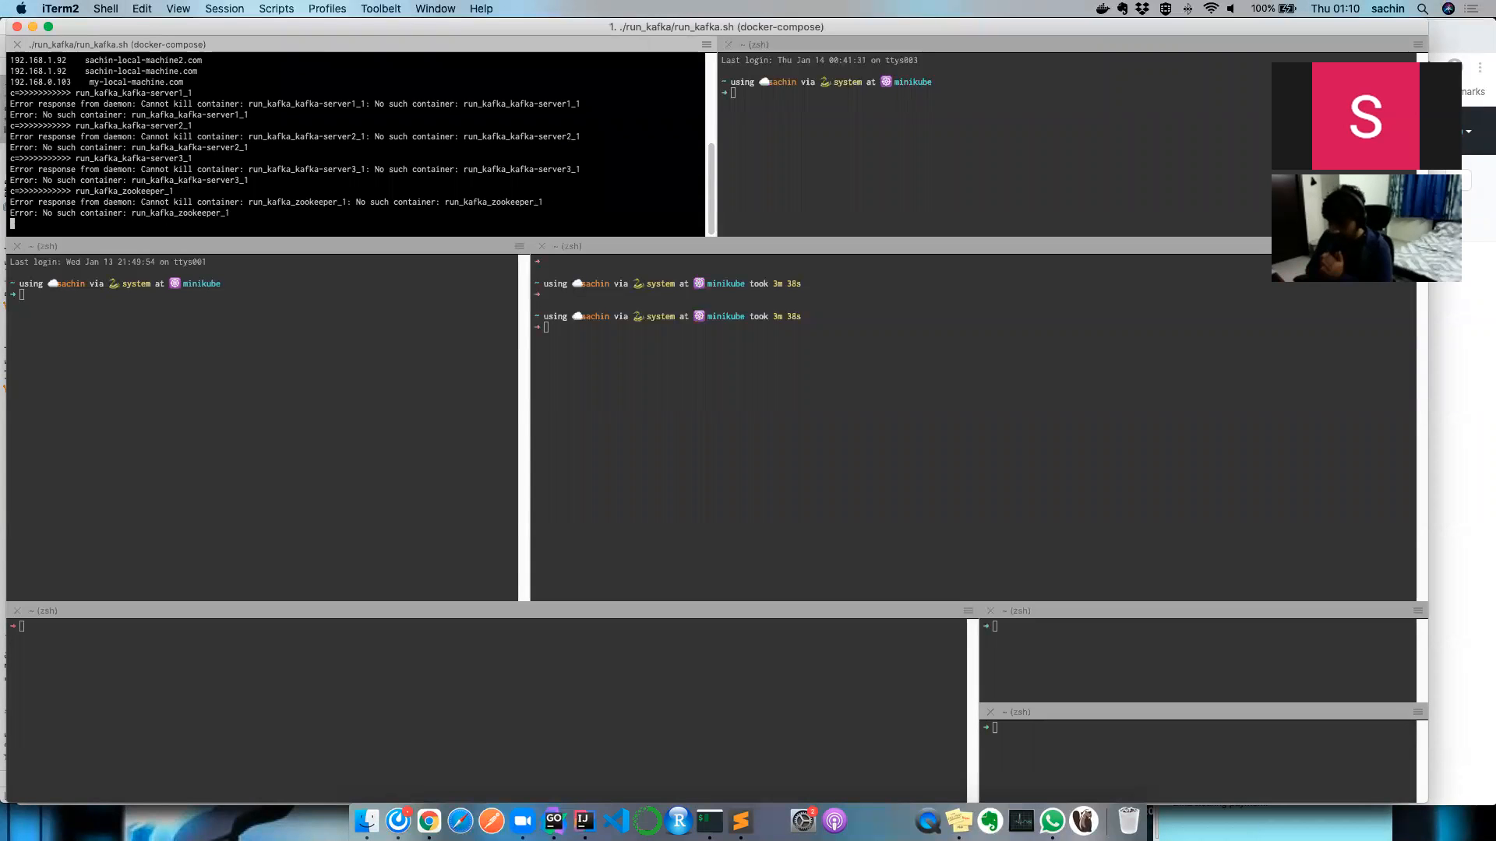
mouse_move(290, 170)
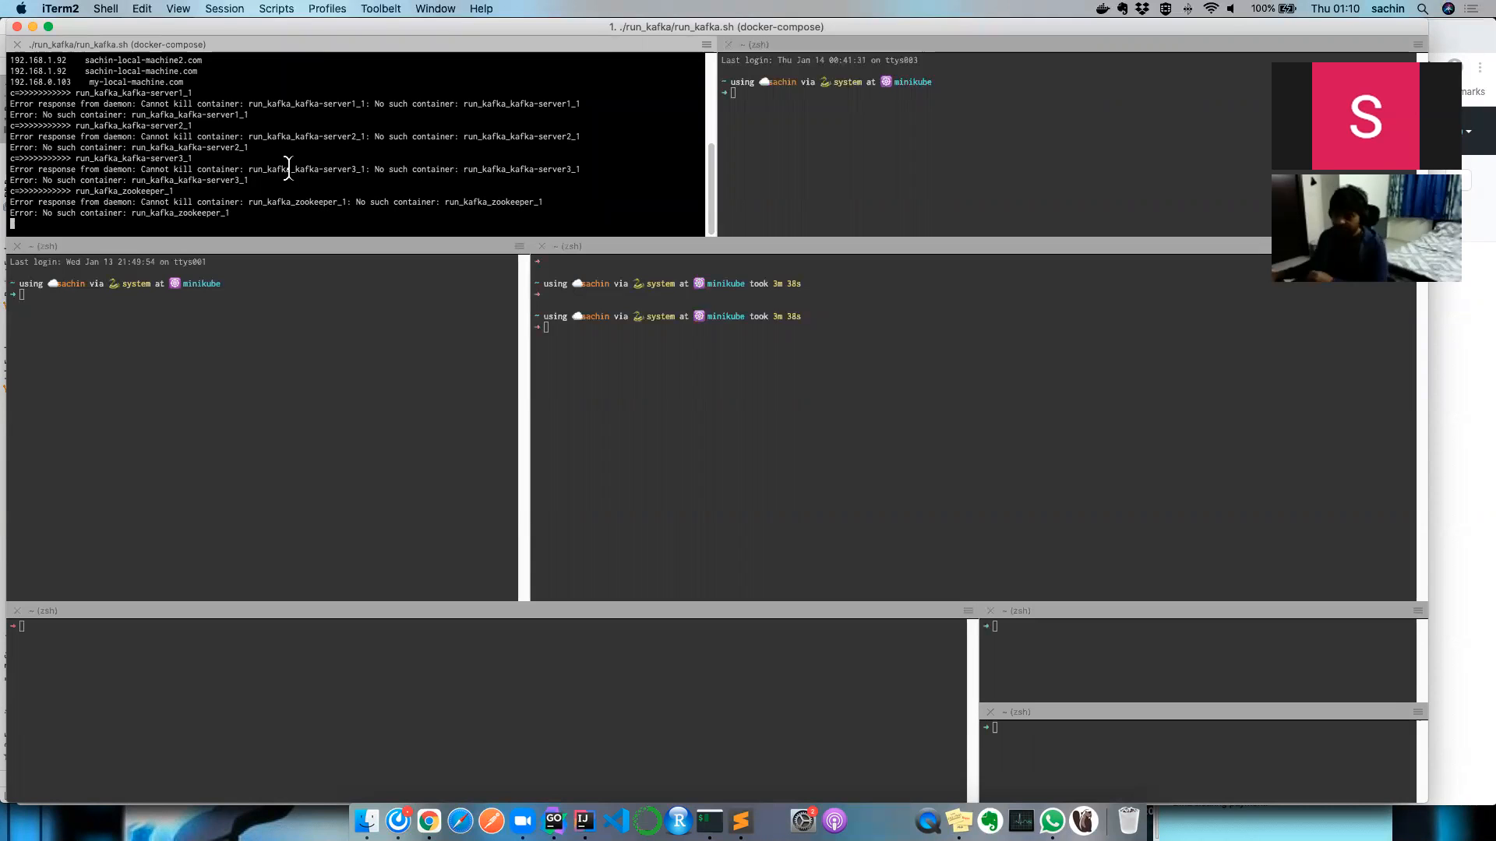
mouse_move(443, 802)
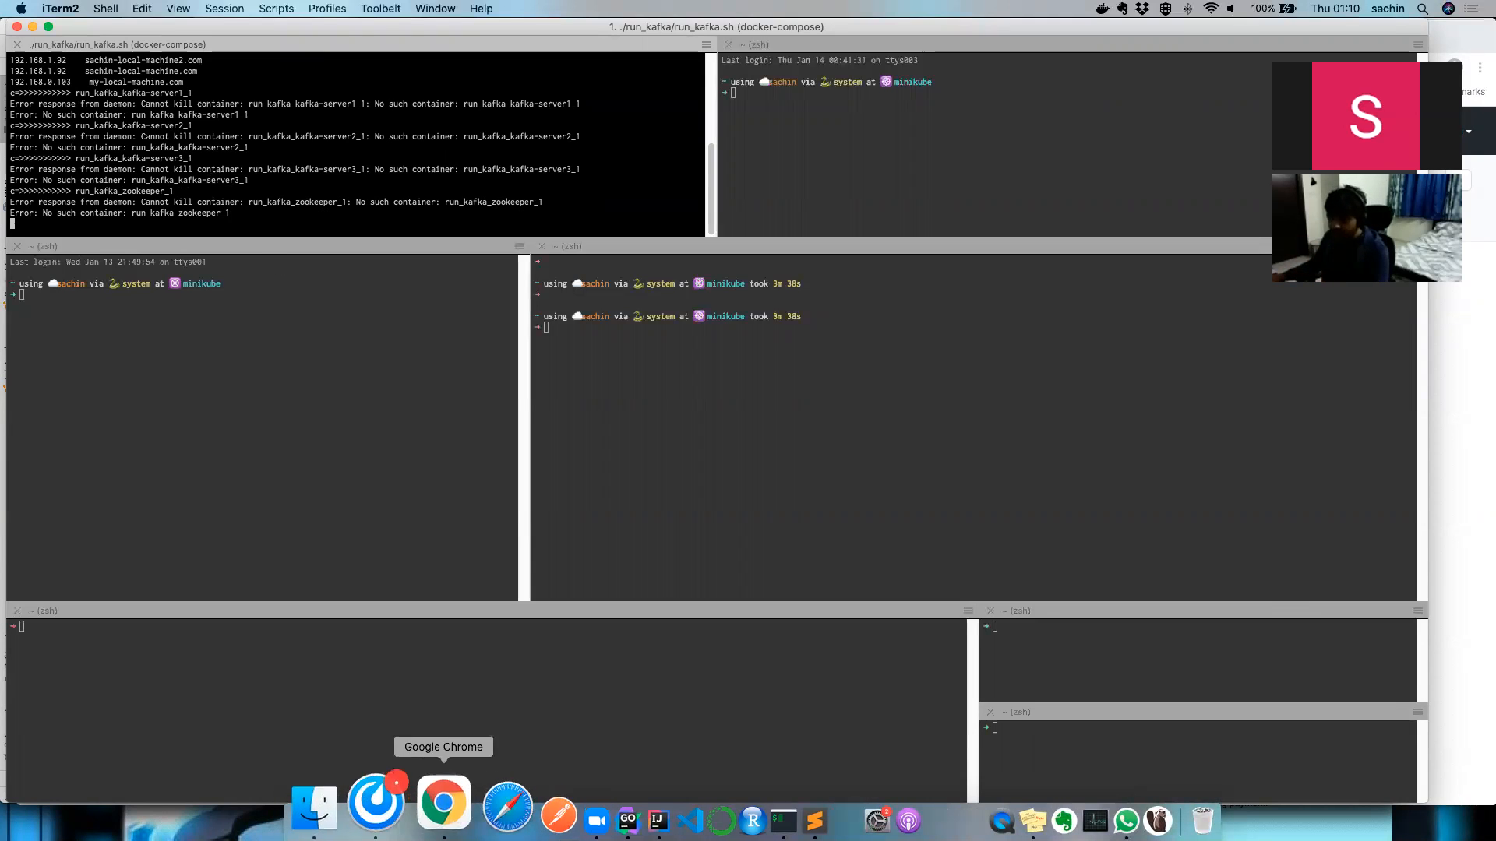
Glance at the infra repository in Chrome, then return to iTerm2.
left_click(442, 801)
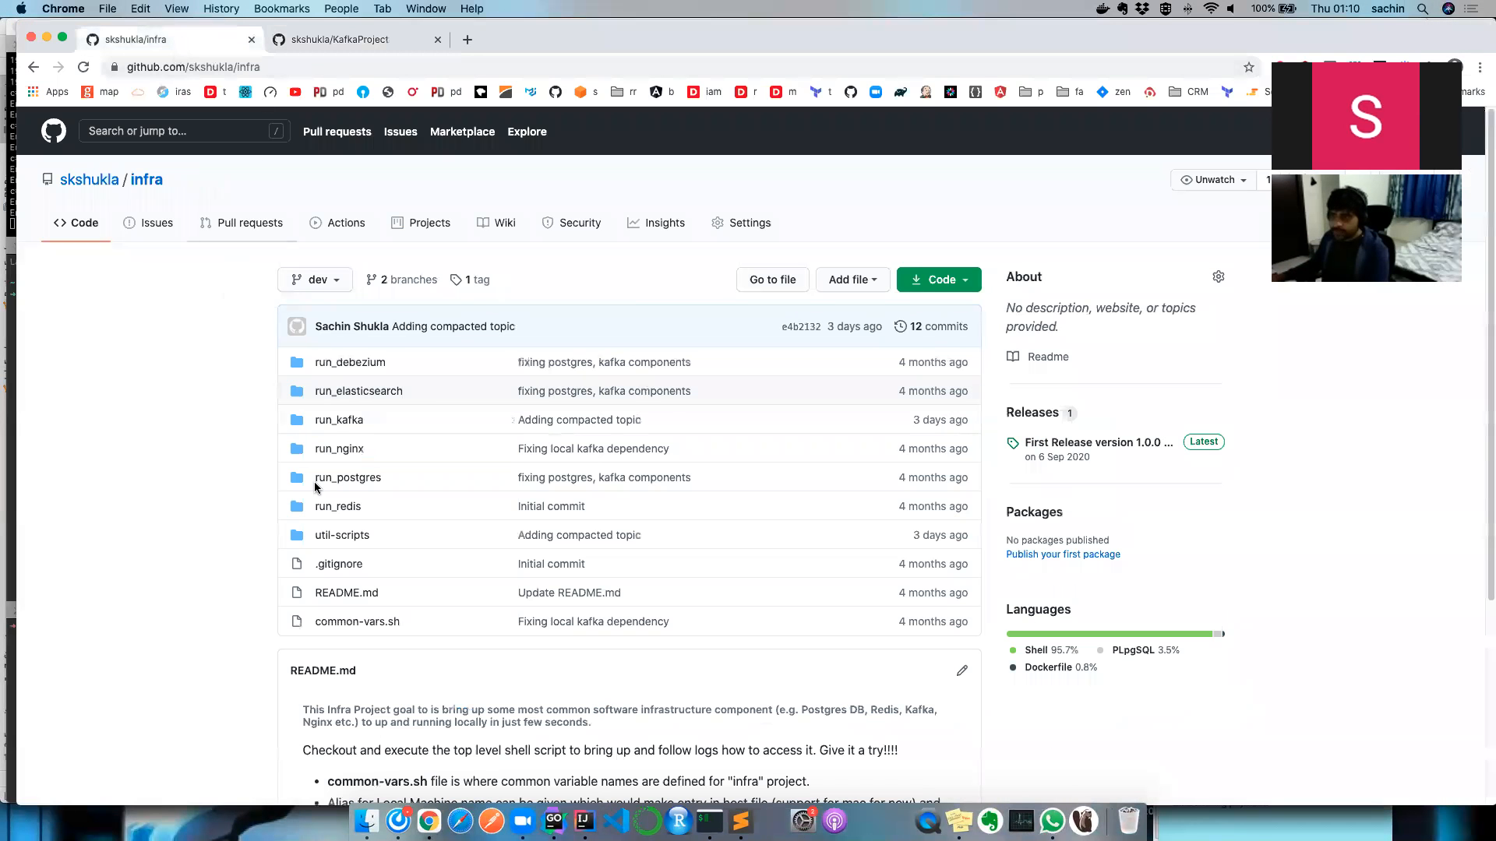
left_click(339, 419)
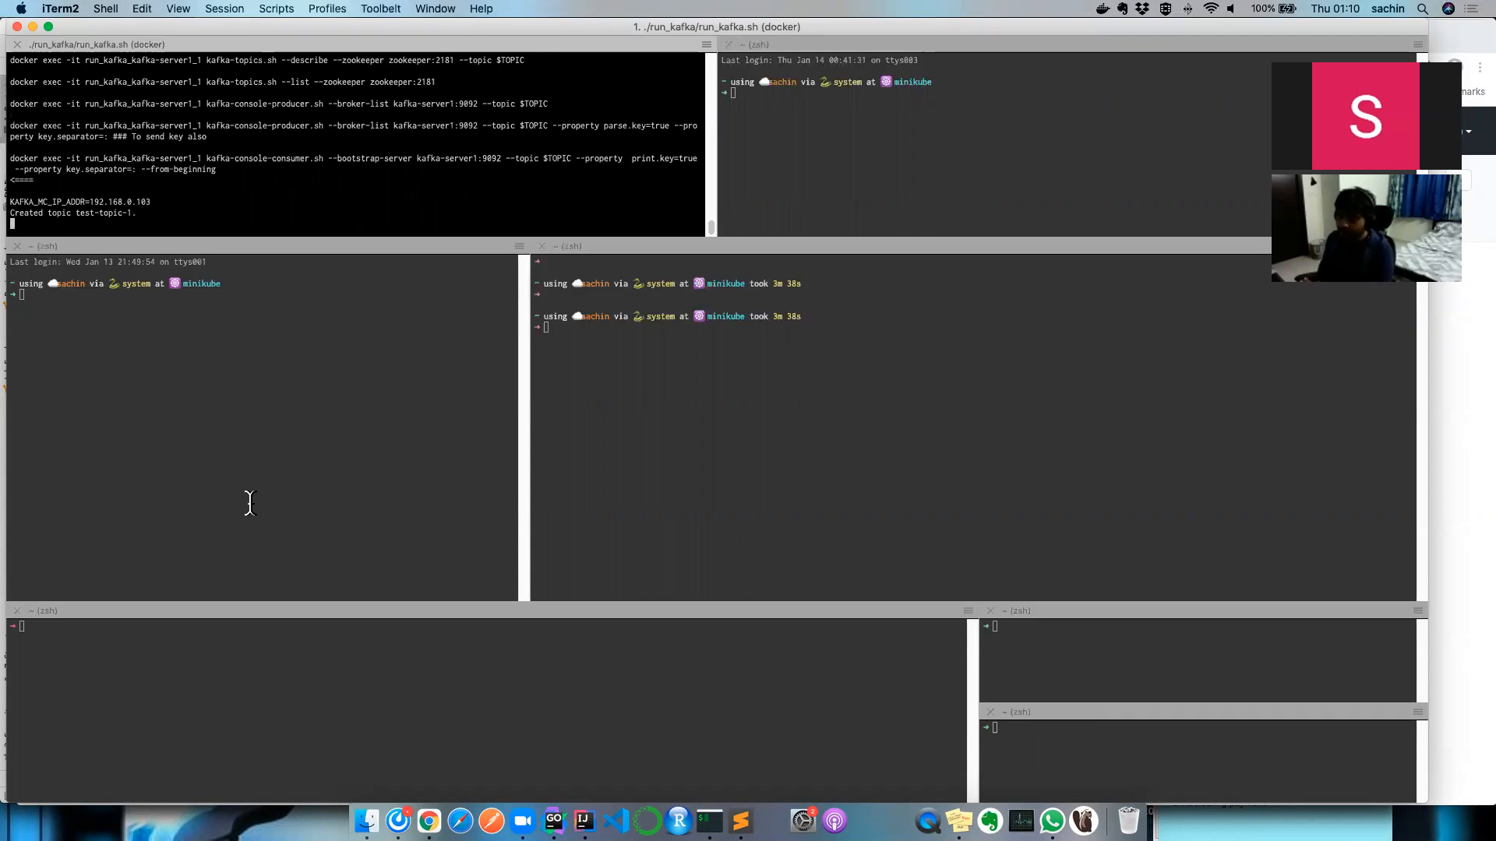
Press Enter while run_kafka.sh creates test-topic-2.
key("Return")
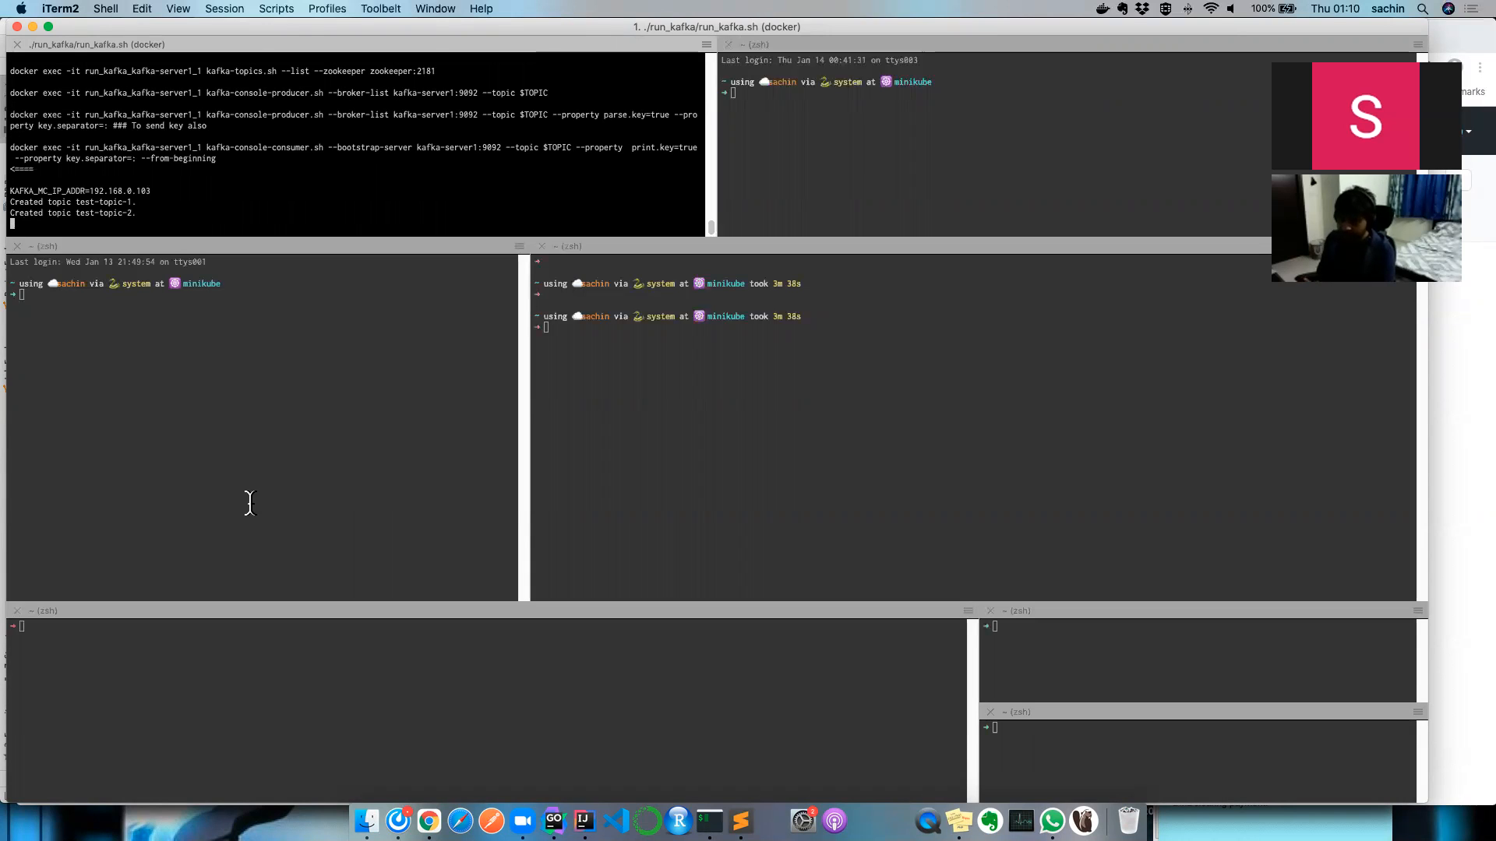
mouse_move(248, 662)
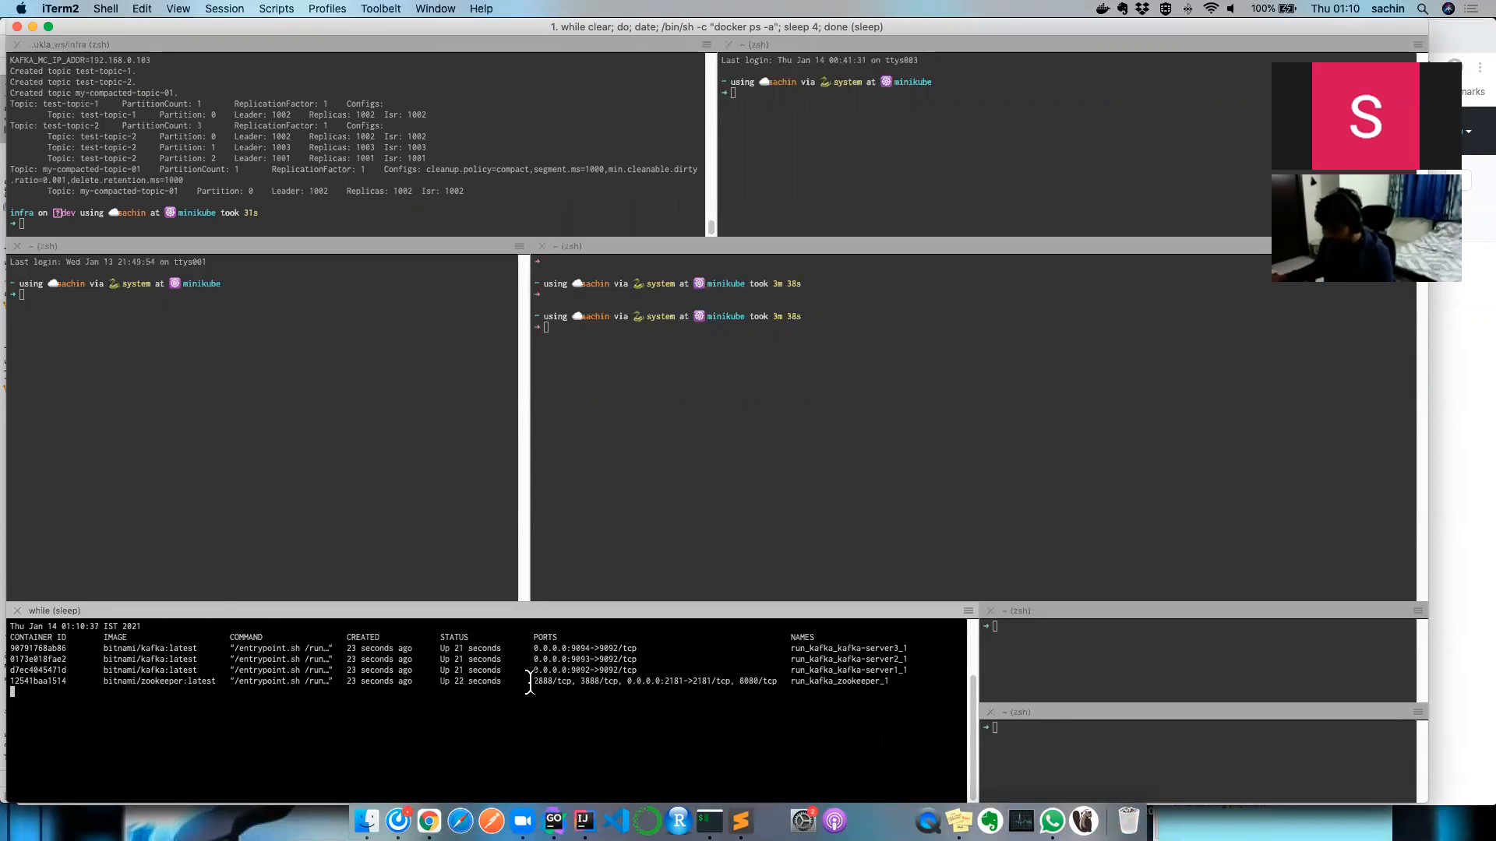
mouse_move(629, 664)
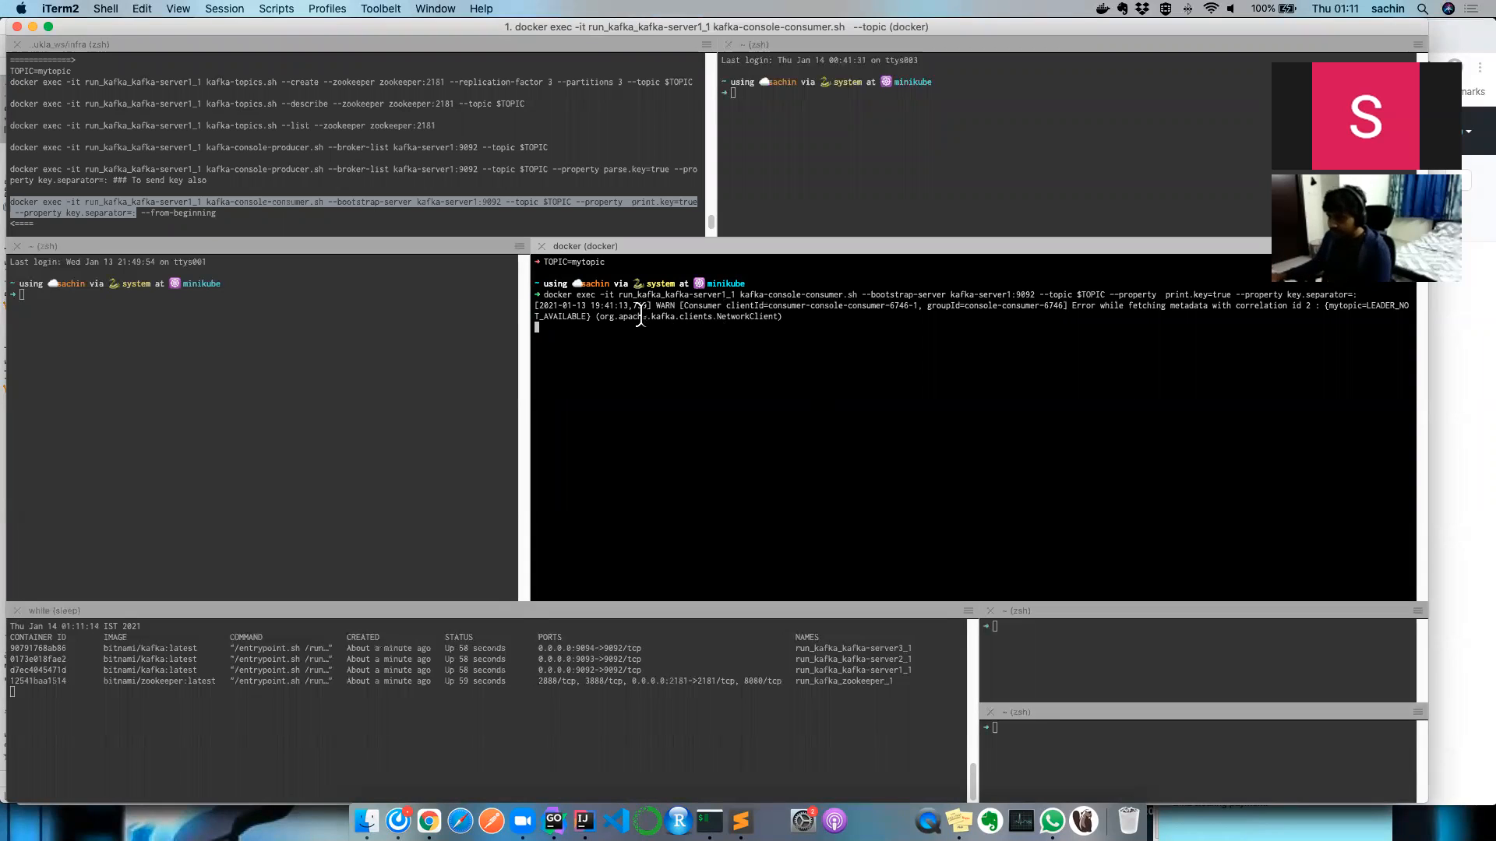
mouse_move(816, 310)
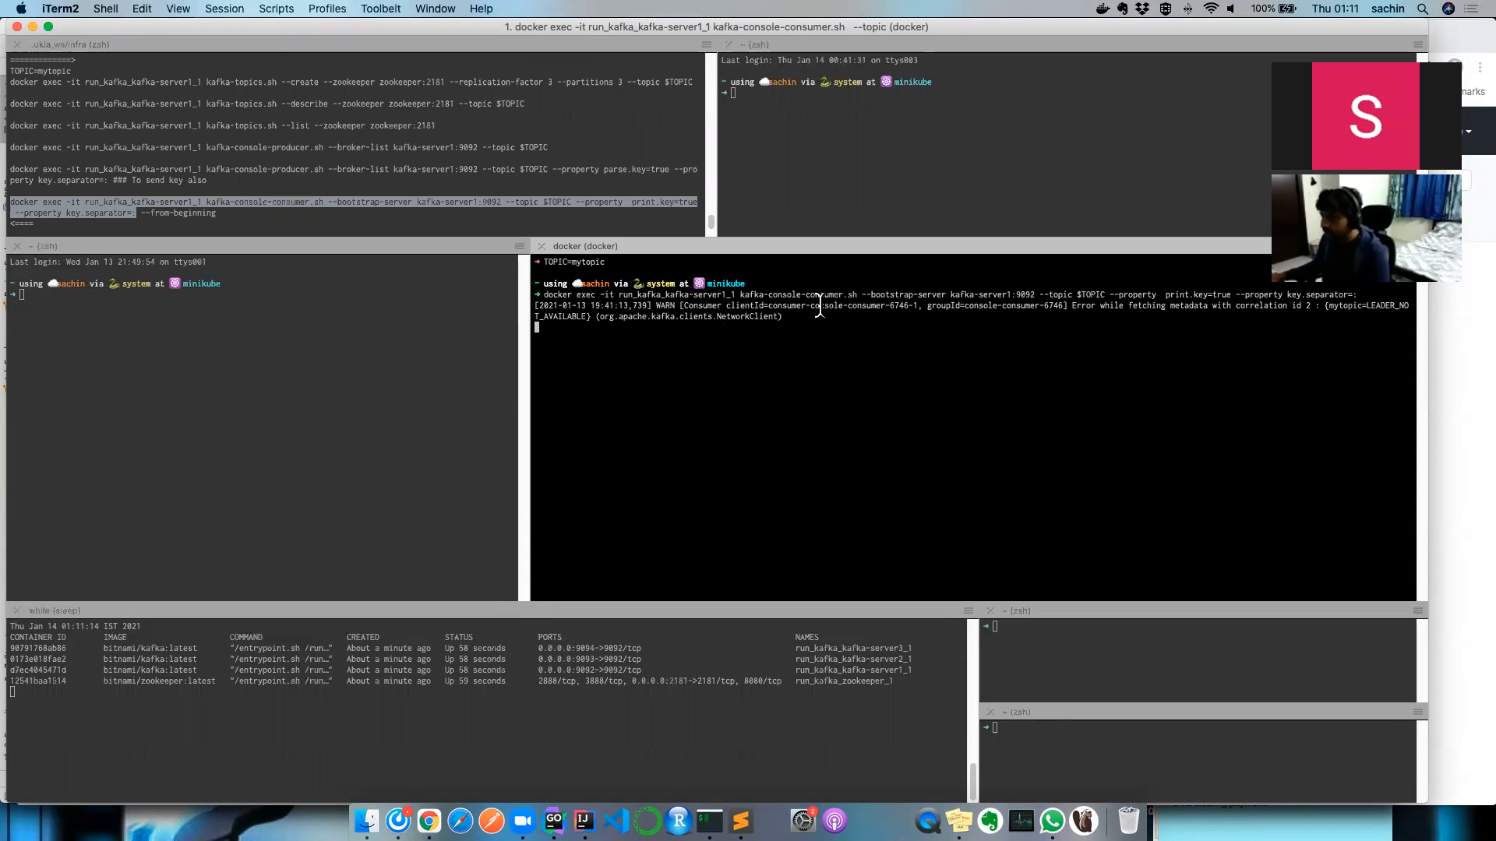
Start a console consumer on topic mytopic with print.key=true.
double_click(780, 294)
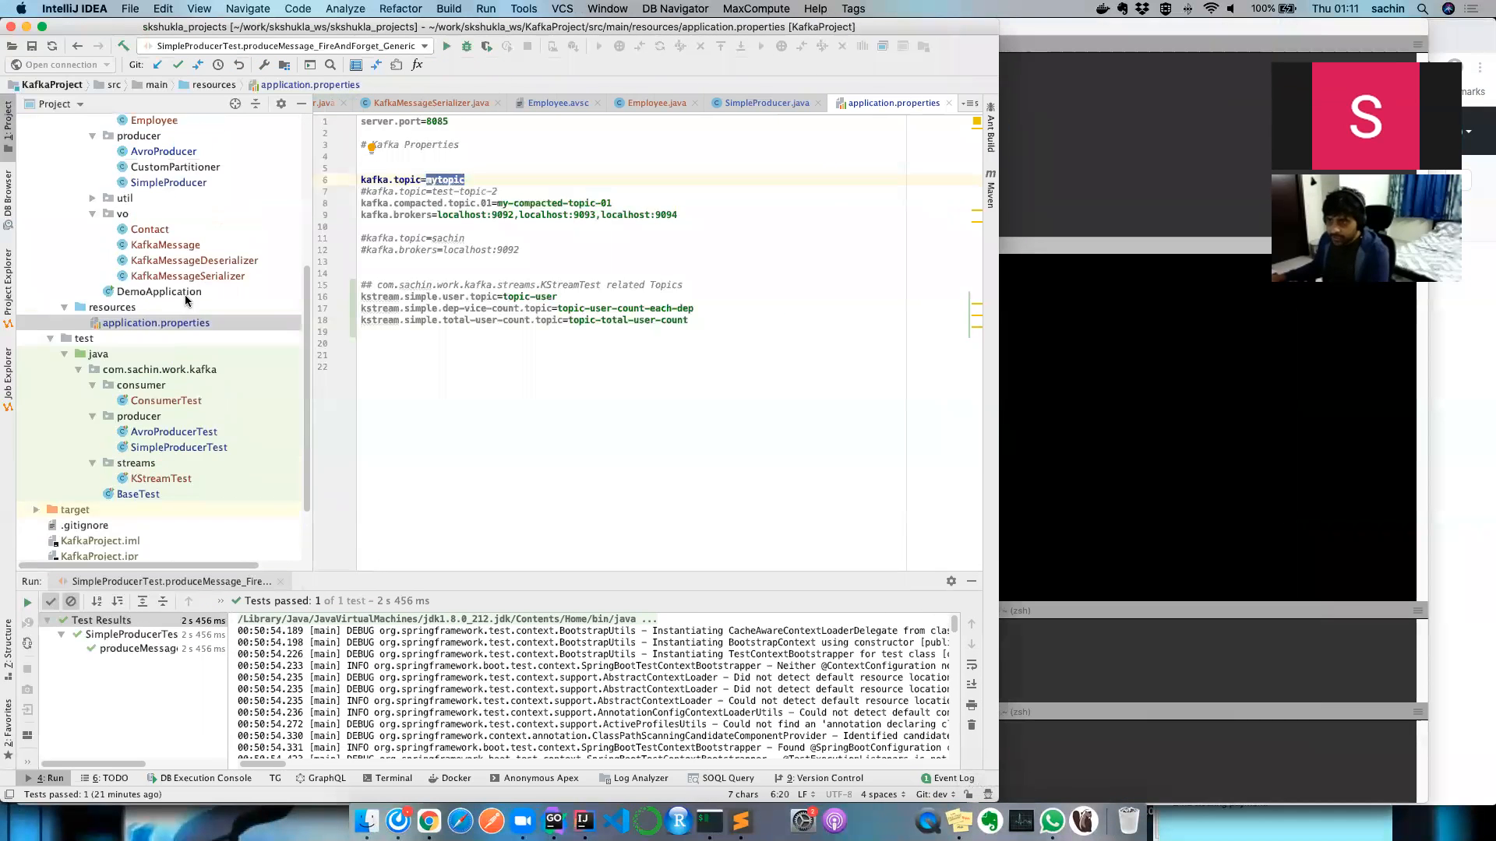
Open application.properties from the Project tree to confirm kafka.topic=mytopic.
left_click(178, 447)
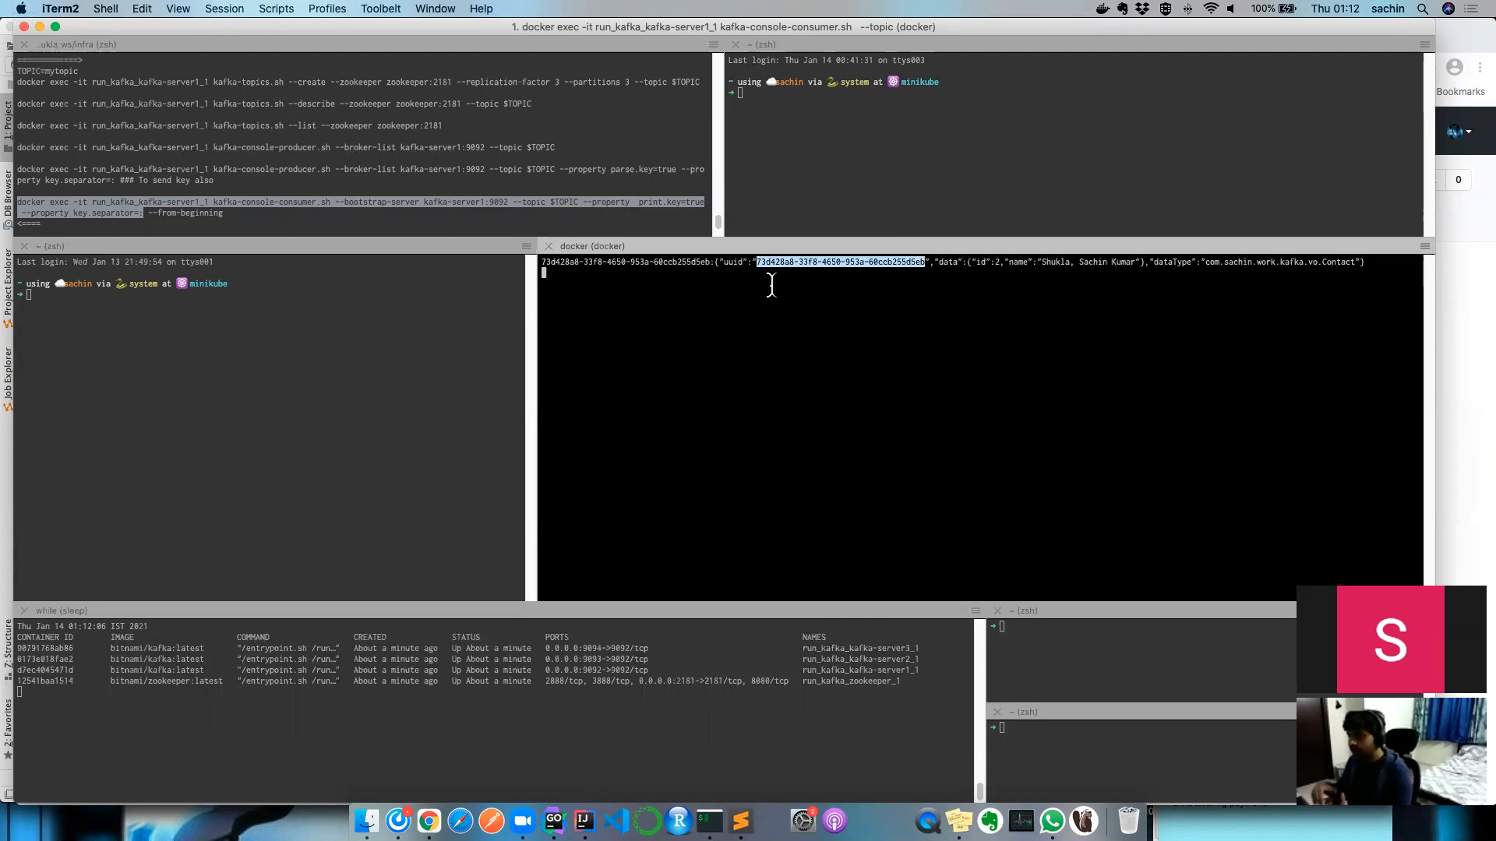
mouse_move(986, 307)
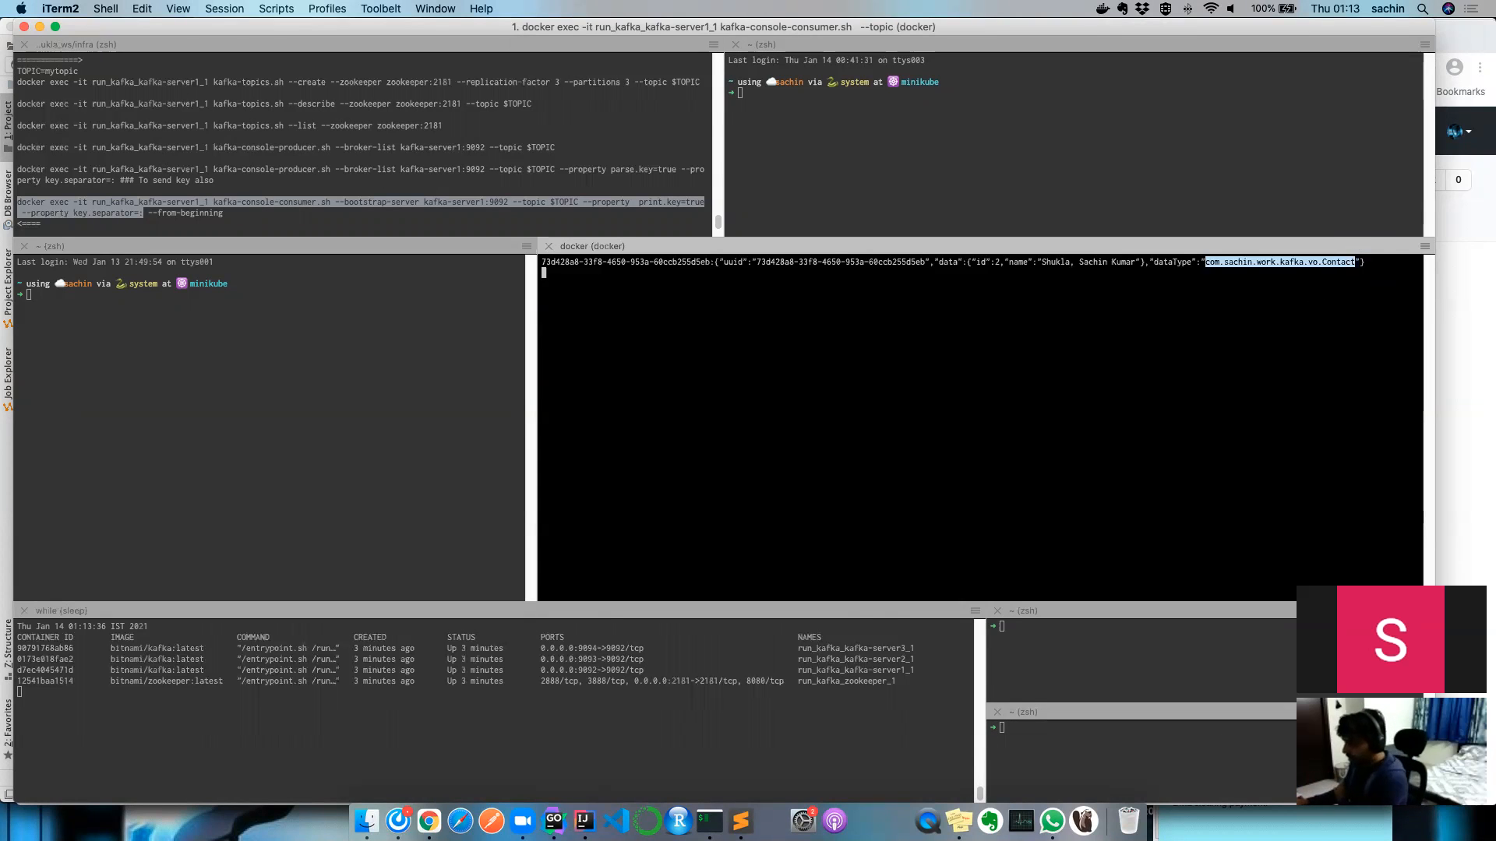
mouse_move(863, 237)
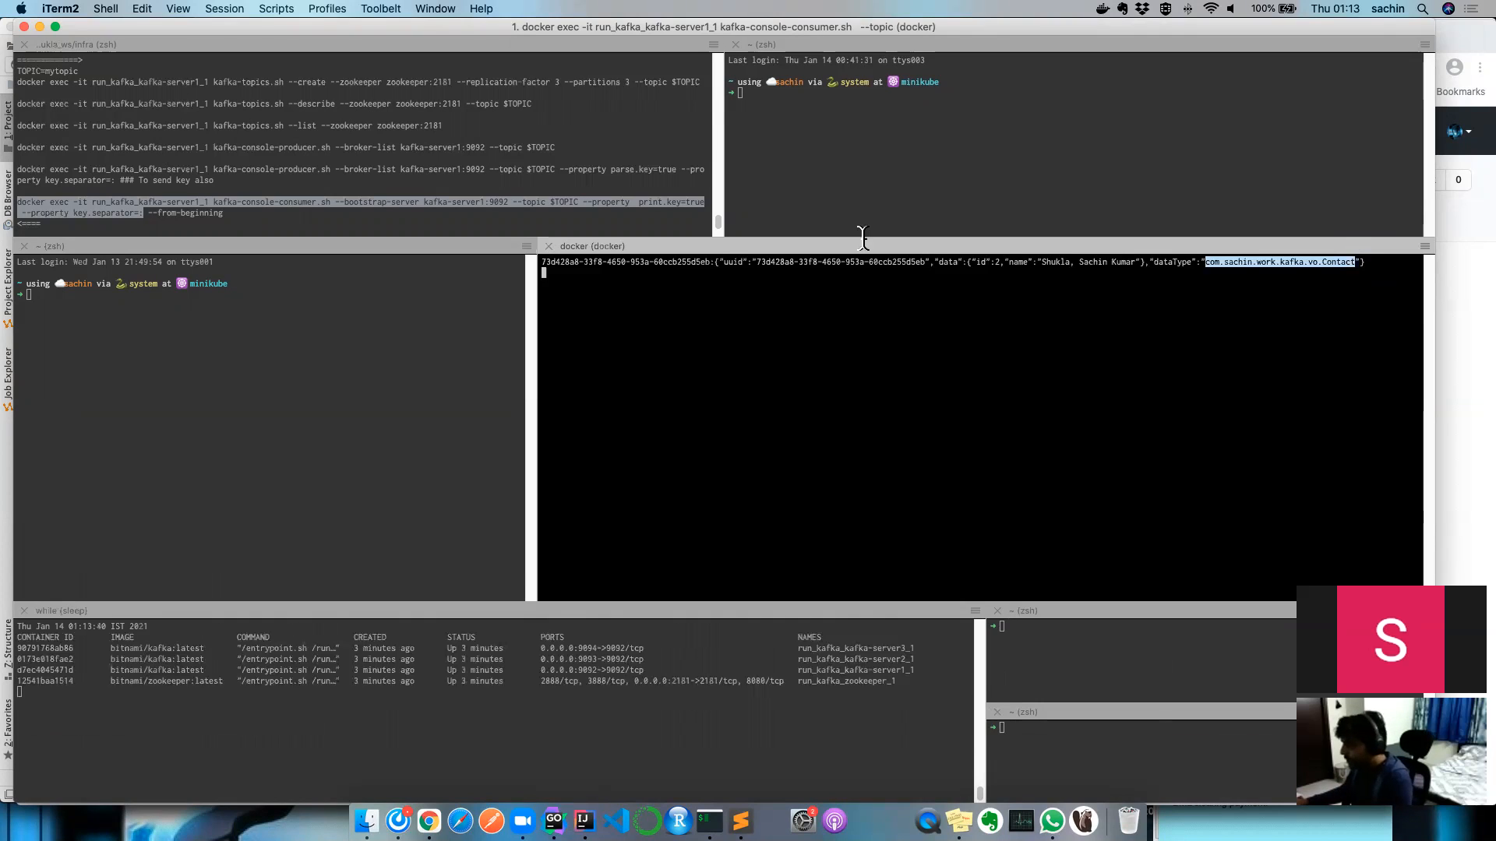